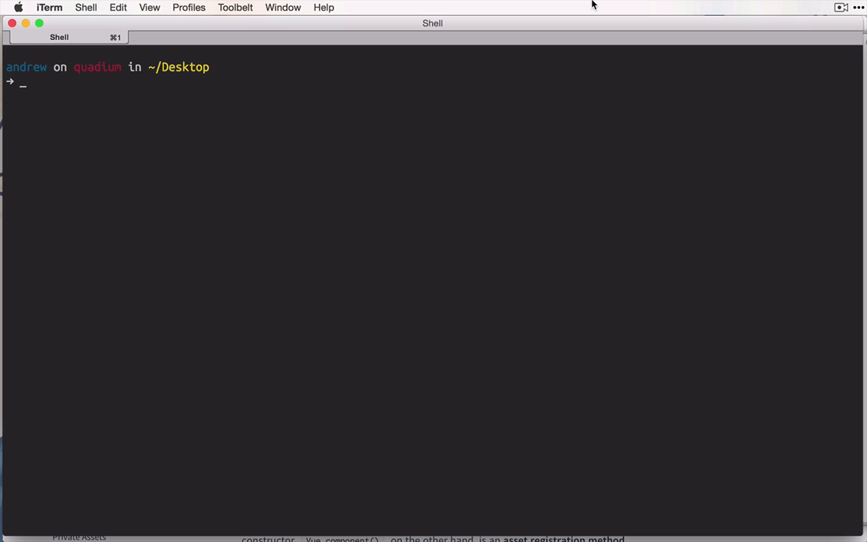
pyautogui.moveTo(229, 169)
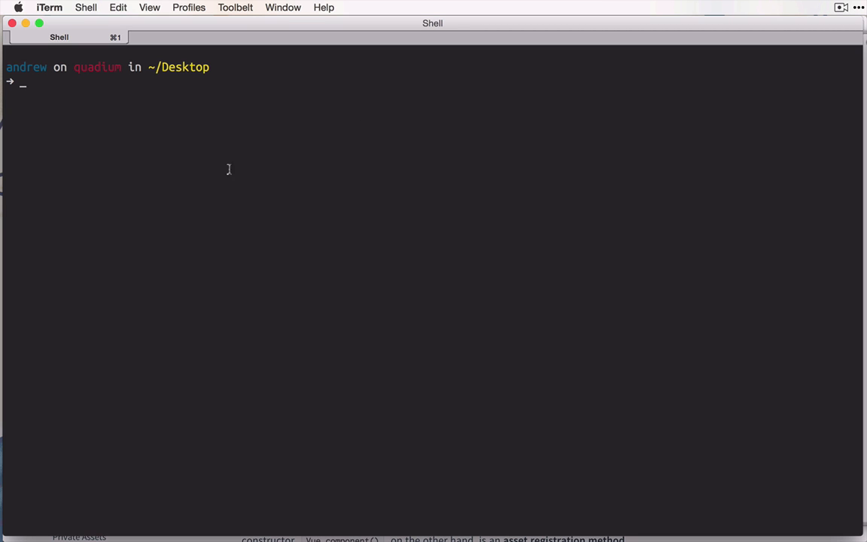
# Create a template folder on the Desktop and change into it
pyautogui.write('mkdir template')
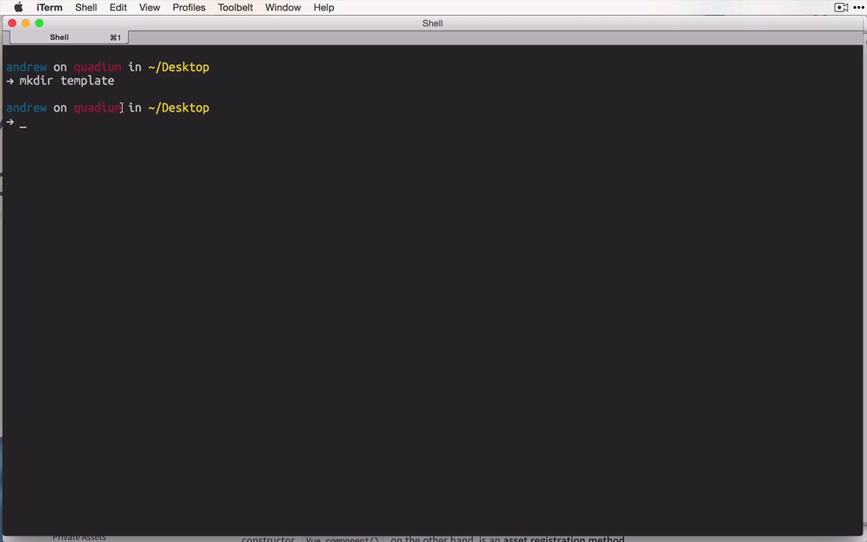
pyautogui.moveTo(167, 182)
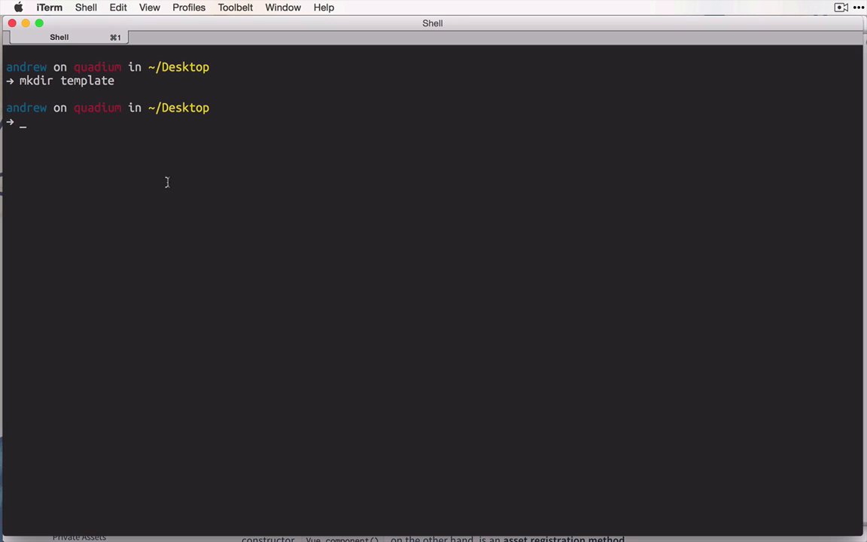
pyautogui.moveTo(280, 195)
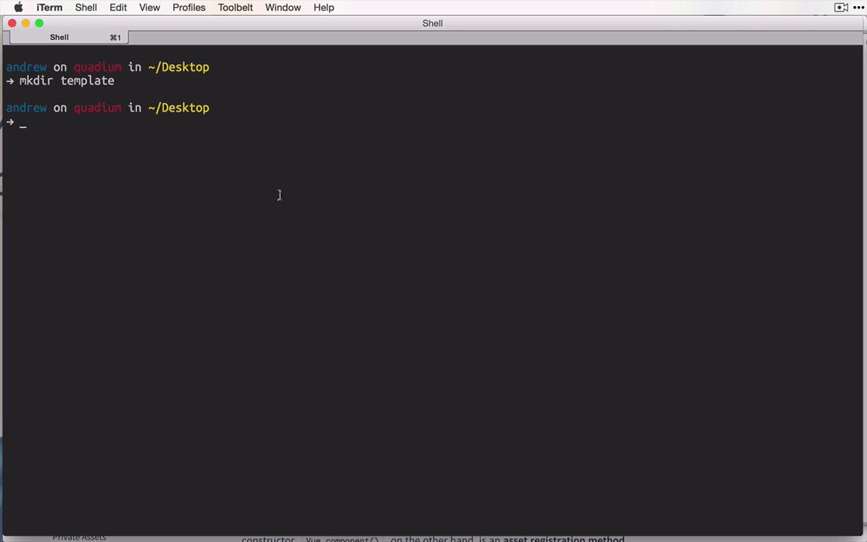
pyautogui.write('cd template')
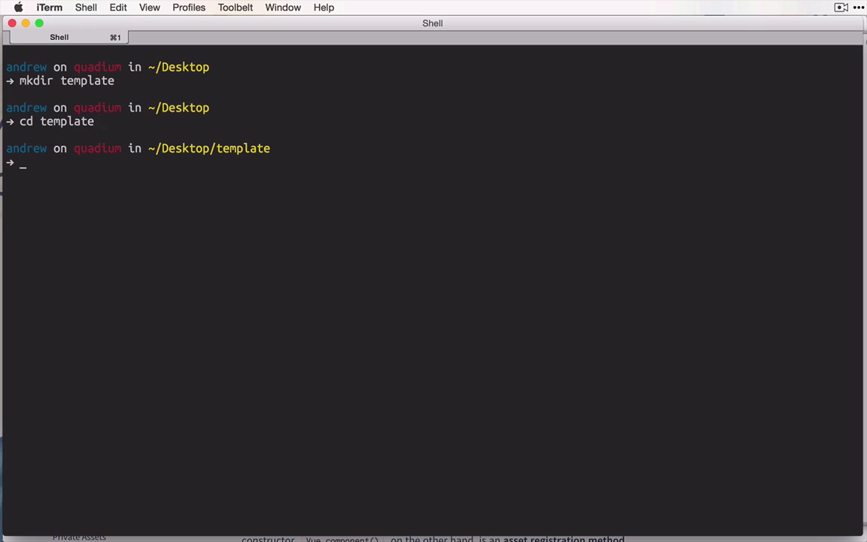
# Install the express and body-parser packages with npm
pyautogui.write('npm')
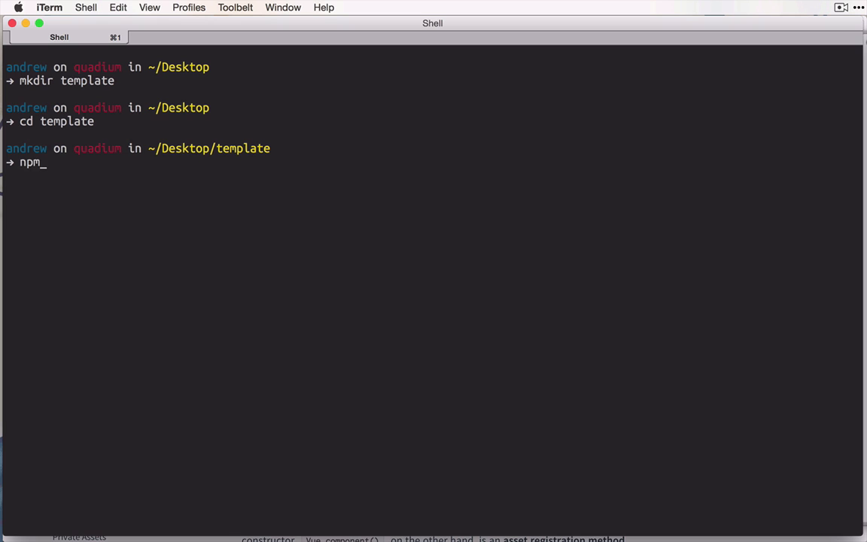
pyautogui.write('install')
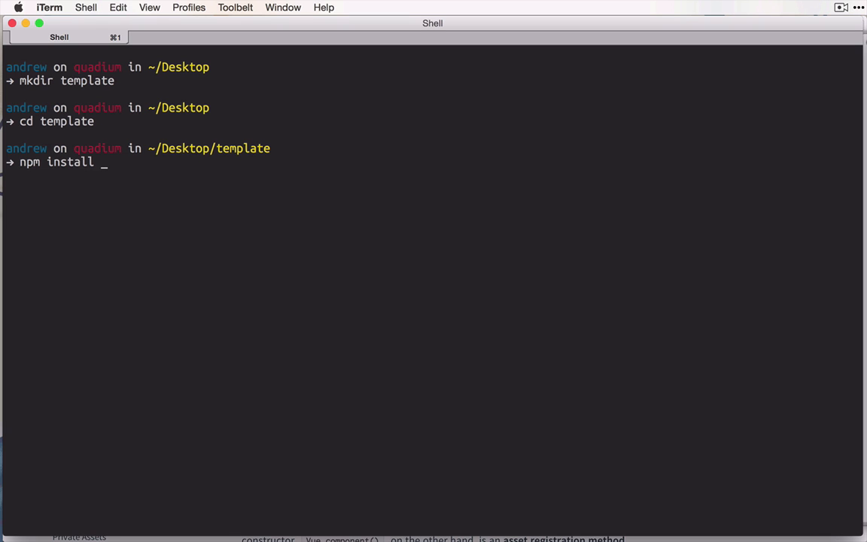
pyautogui.write('express')
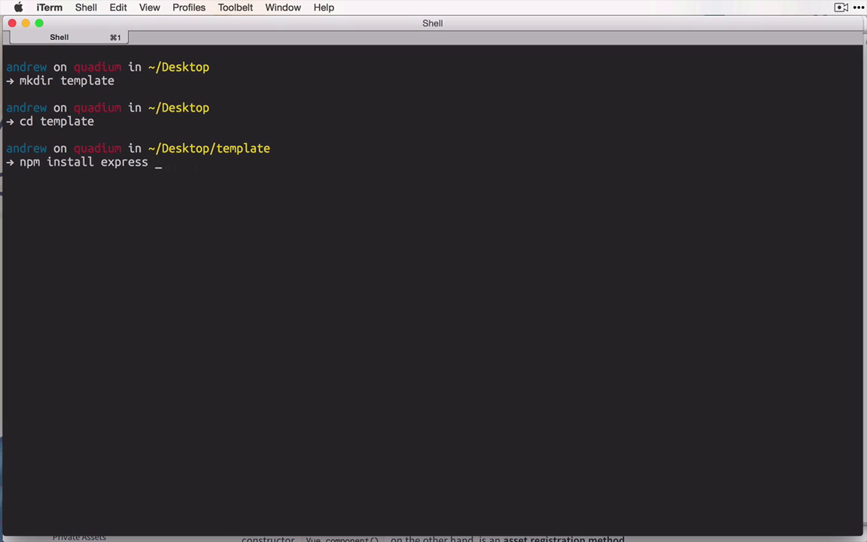
pyautogui.write('body-parser')
pyautogui.write('ls')
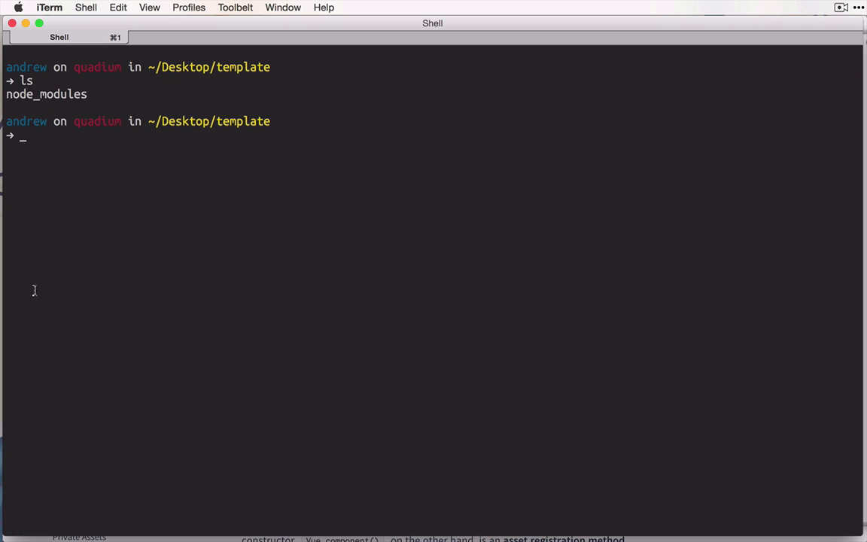
# Create server.js requiring express and body-parser and calling express() to make the app
pyautogui.write('mvim')
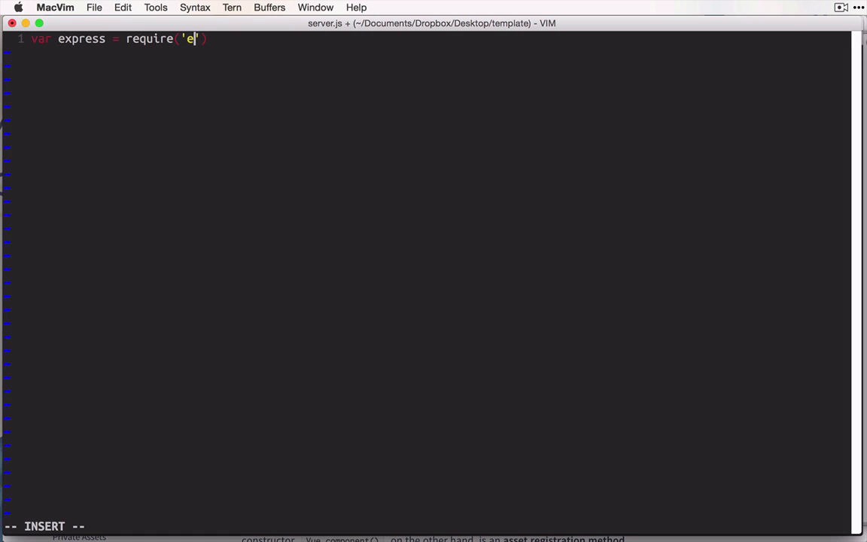
pyautogui.write("xpress'),")
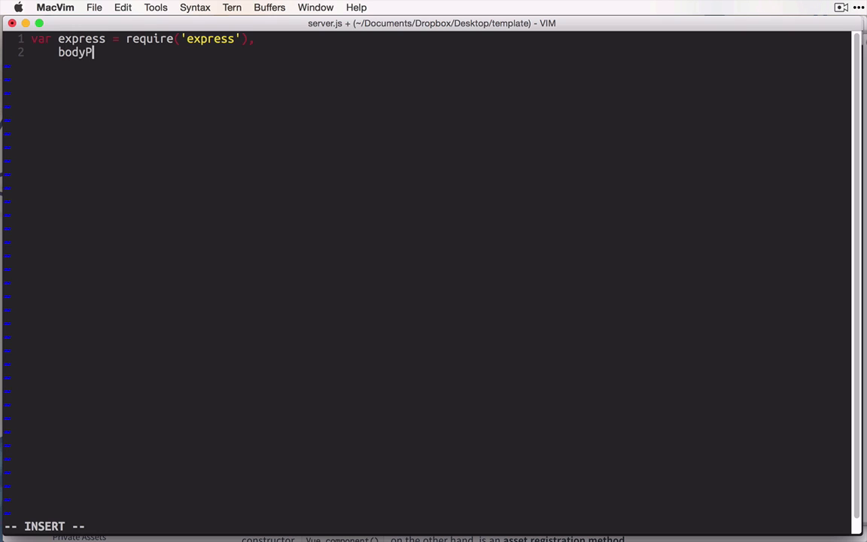
pyautogui.write('arser = require()')
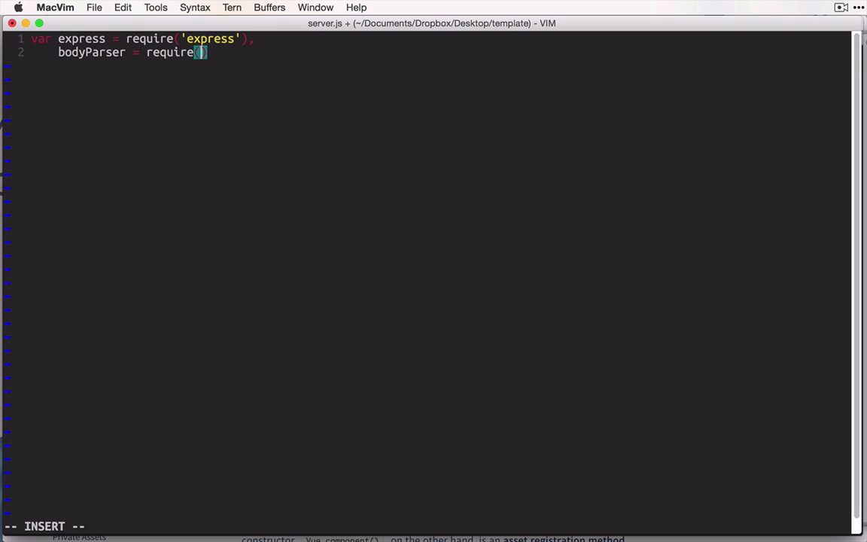
pyautogui.write("'body-parser'),")
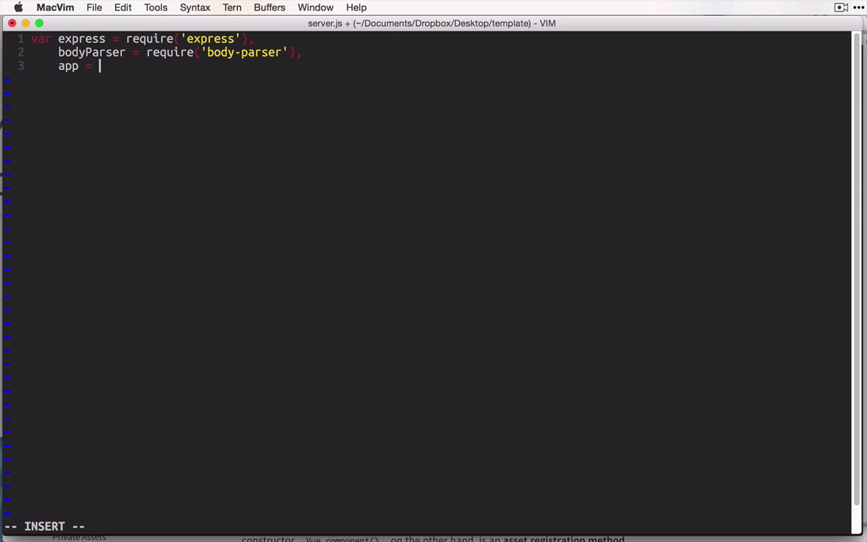
pyautogui.write('ex')
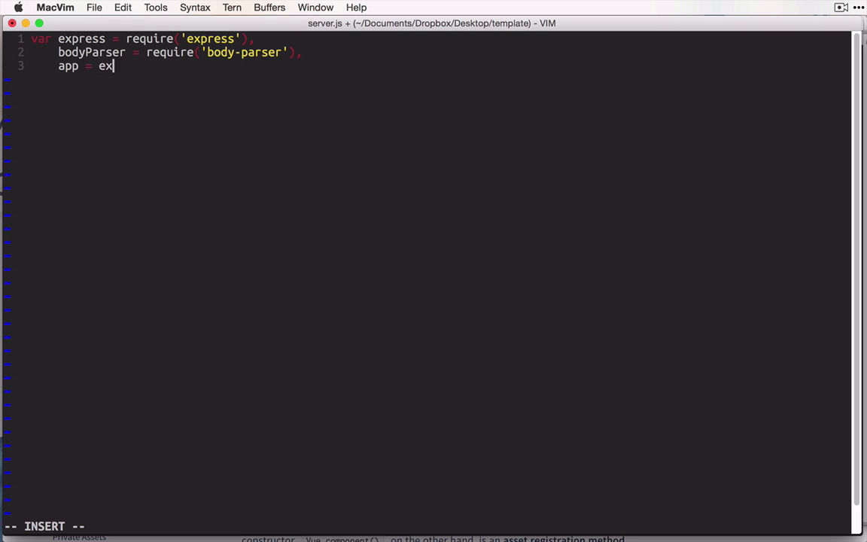
pyautogui.write('press();')
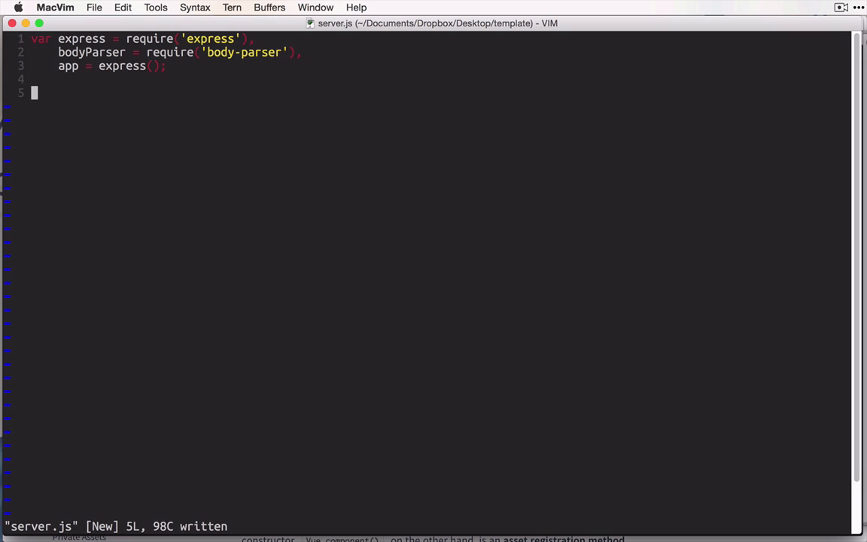
pyautogui.moveTo(177, 150)
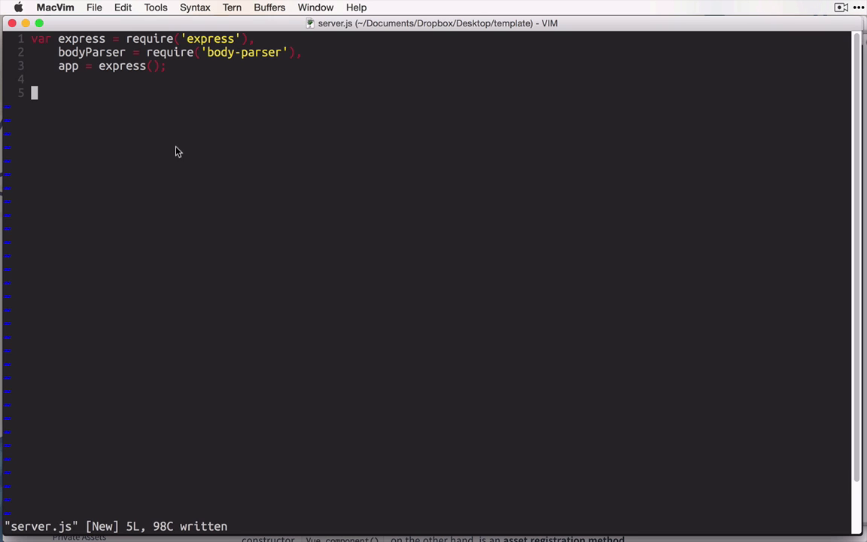
pyautogui.moveTo(319, 127)
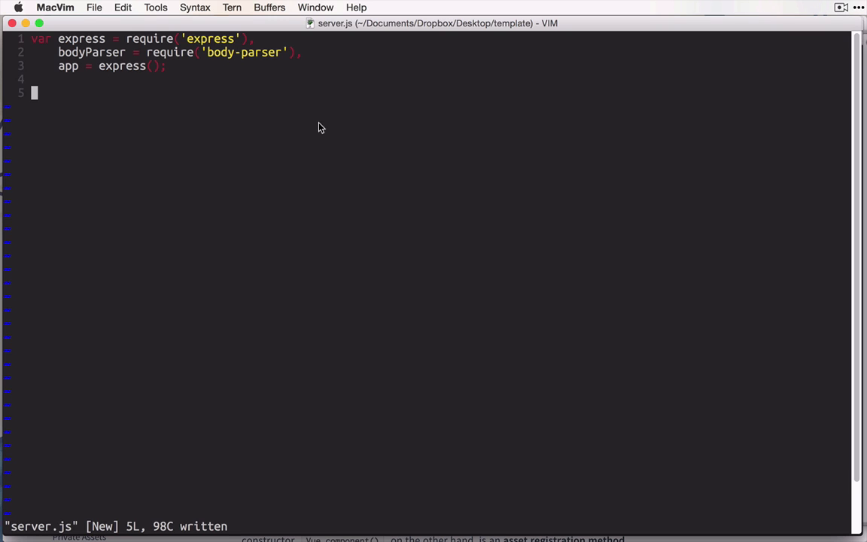
pyautogui.moveTo(295, 144)
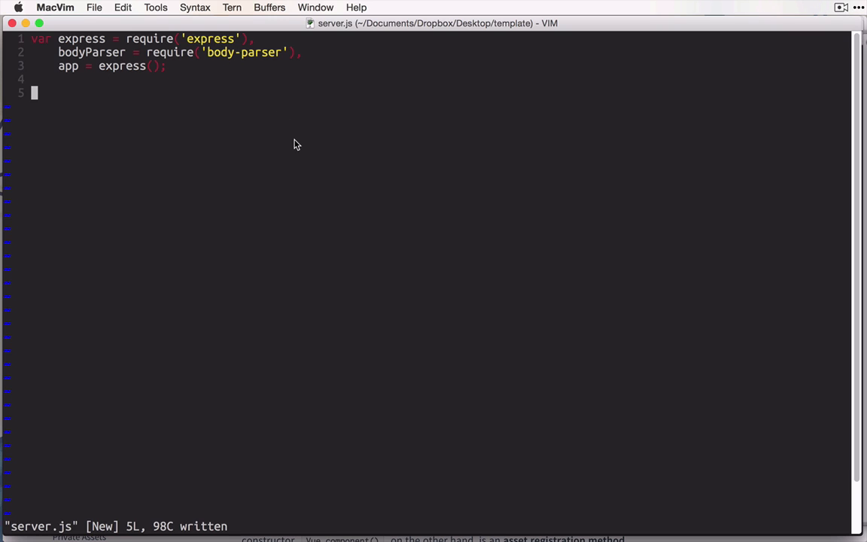
pyautogui.moveTo(322, 166)
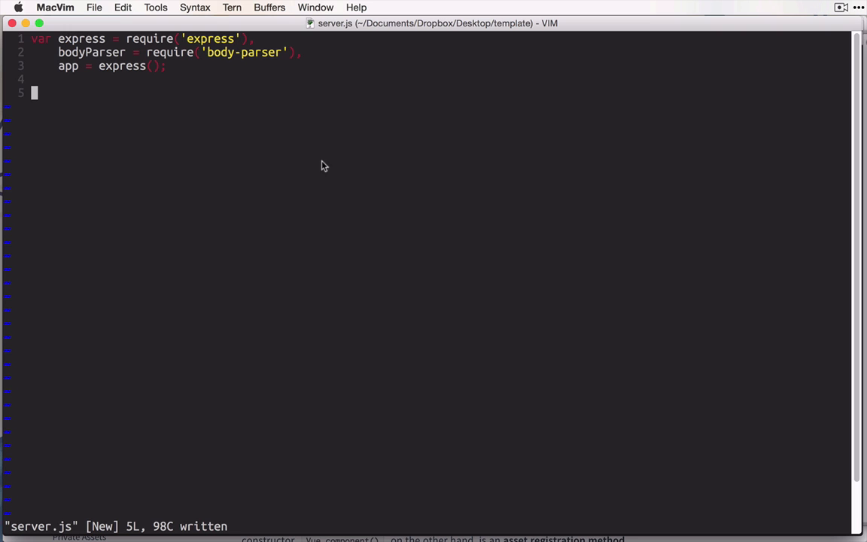
pyautogui.moveTo(431, 24)
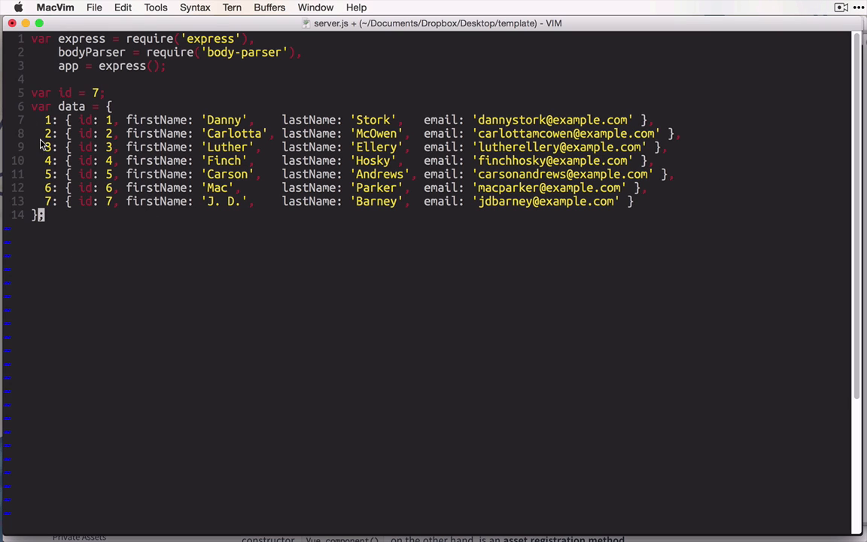
pyautogui.moveTo(390, 184)
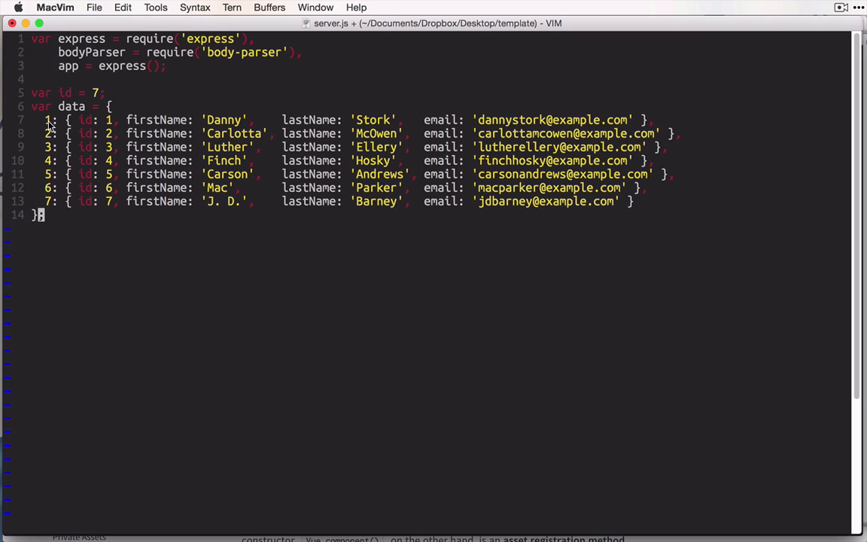
pyautogui.moveTo(82, 117)
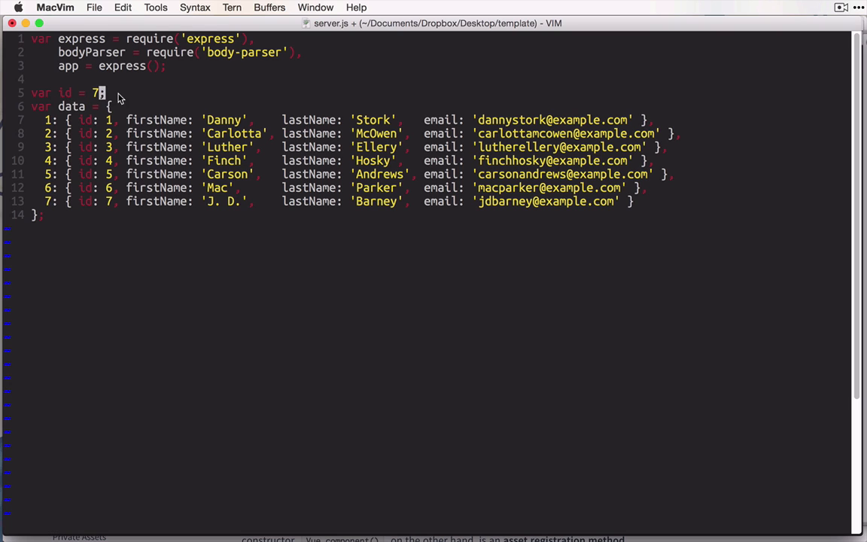
pyautogui.moveTo(334, 244)
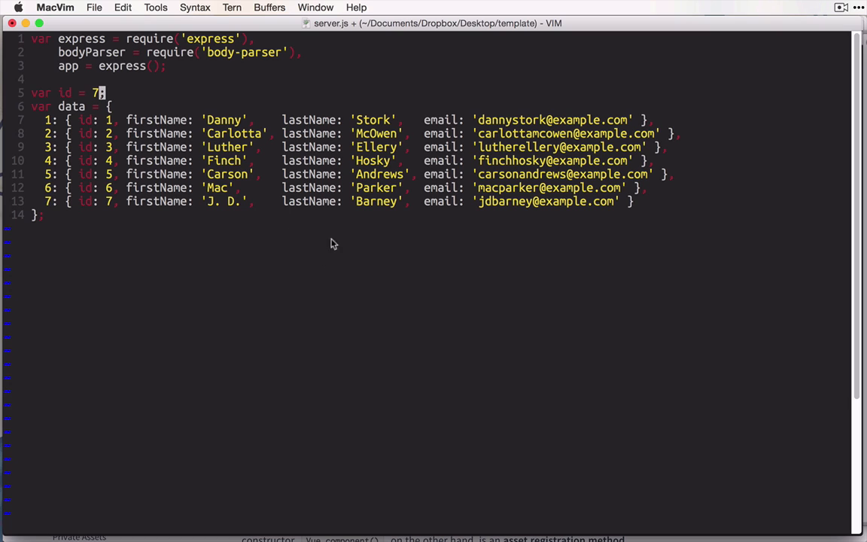
pyautogui.moveTo(117, 201)
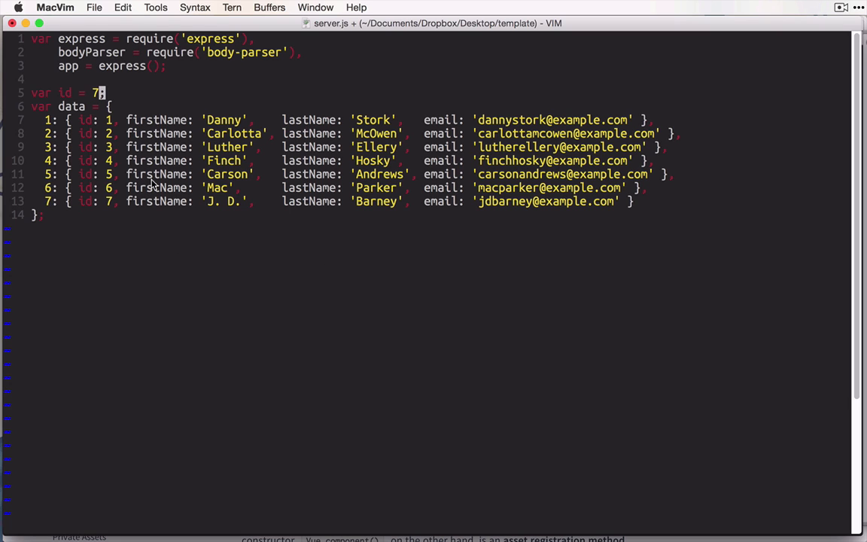
pyautogui.moveTo(676, 201)
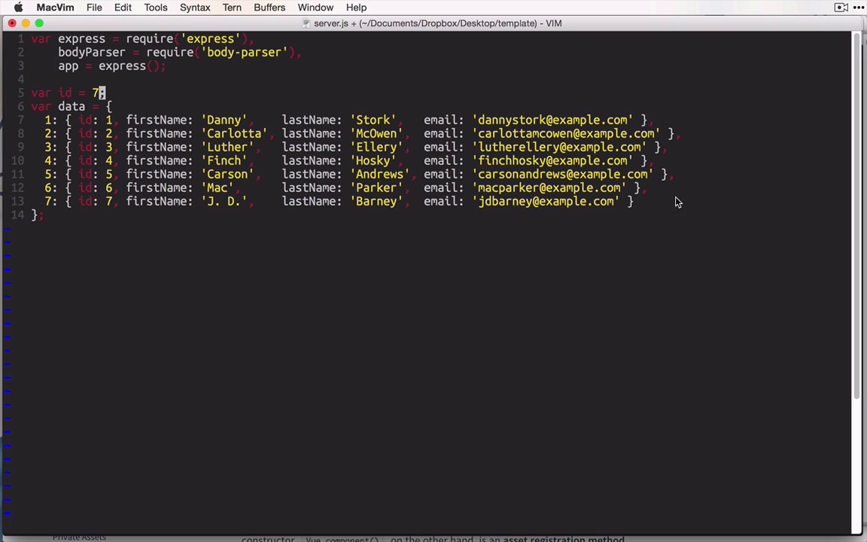
pyautogui.moveTo(510, 192)
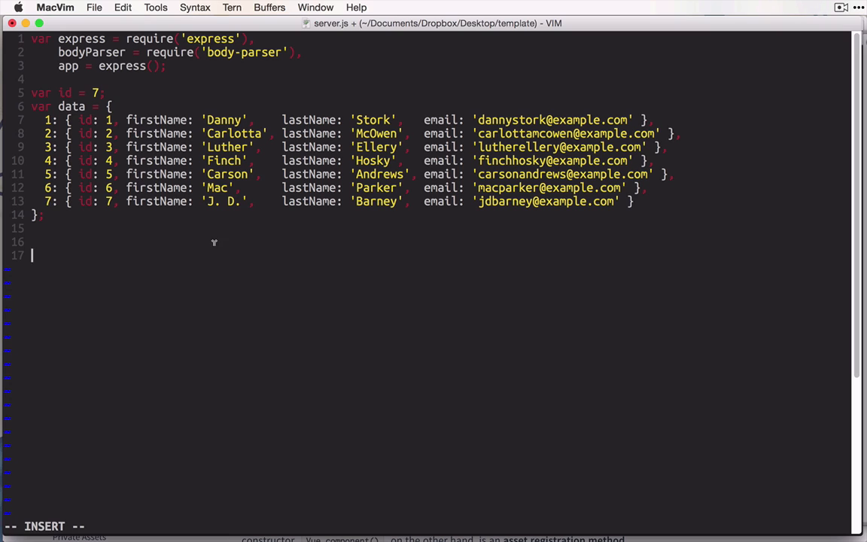
pyautogui.moveTo(228, 181)
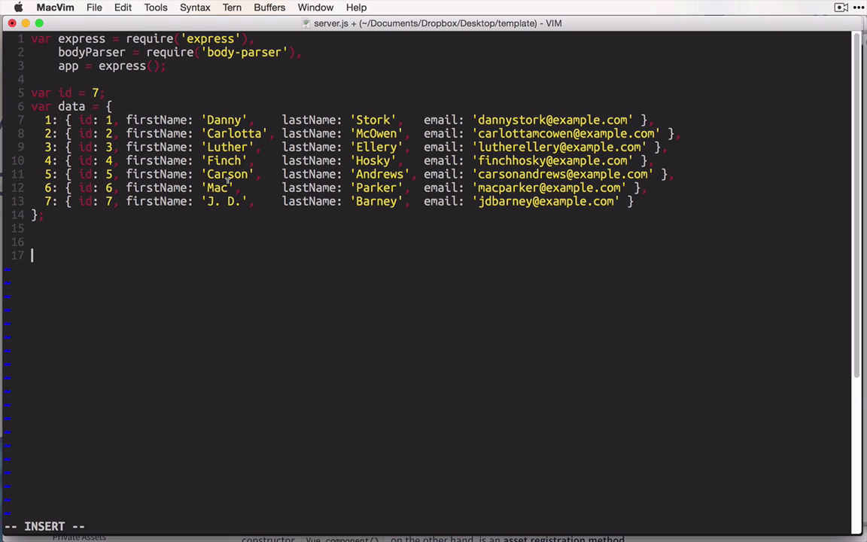
# Add the app.use(bodyParser.json()) middleware line
pyautogui.write('app.use')
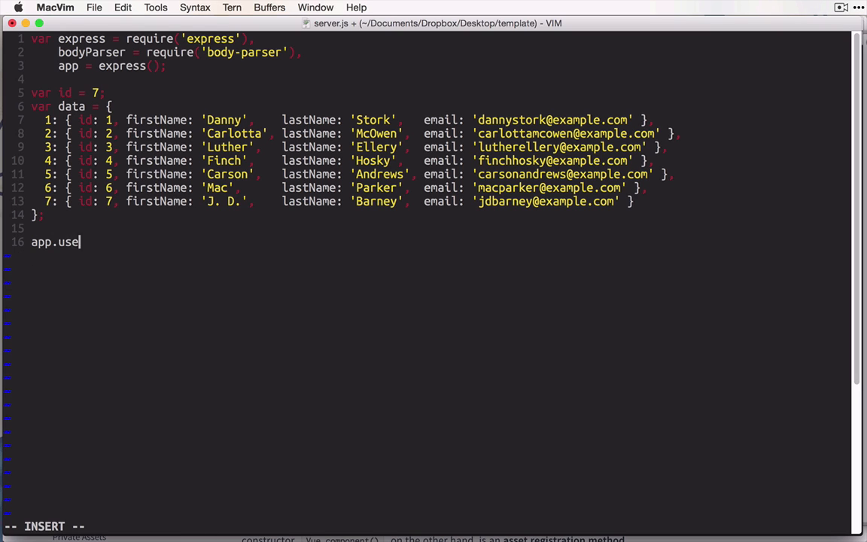
pyautogui.write('(bodyParser.json());')
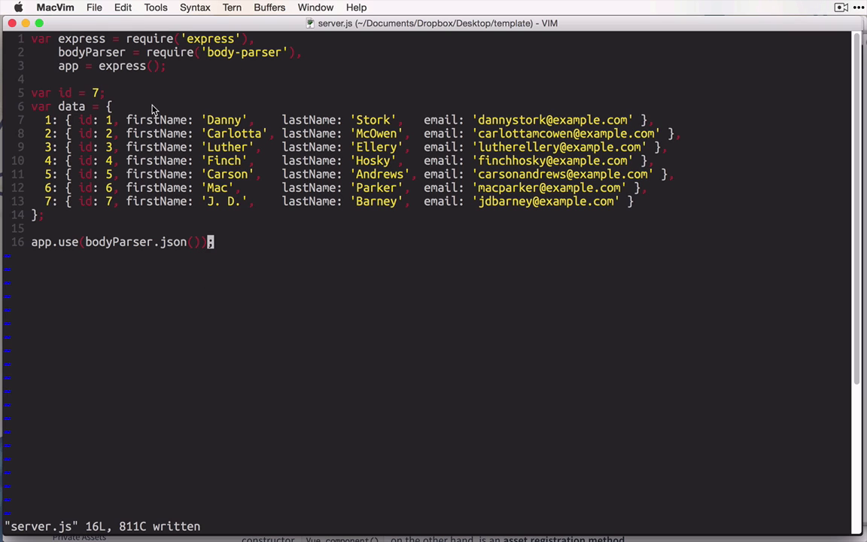
pyautogui.moveTo(319, 311)
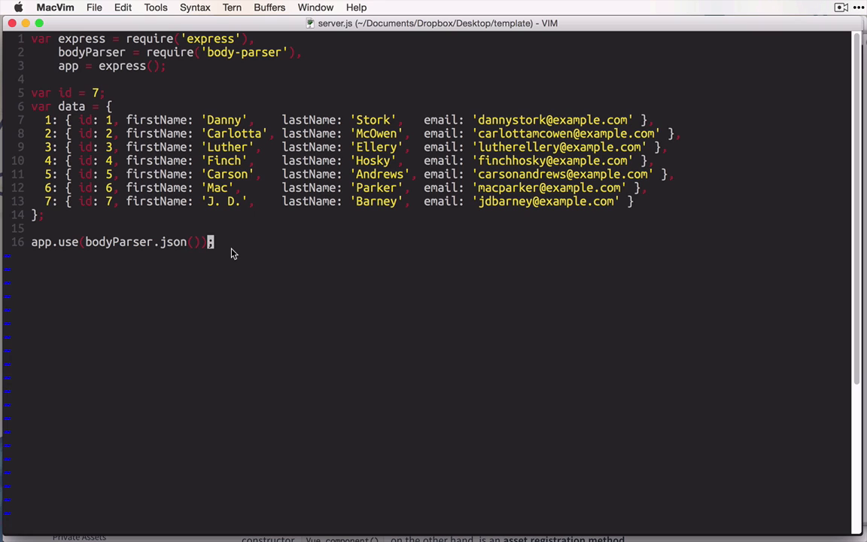
pyautogui.moveTo(368, 338)
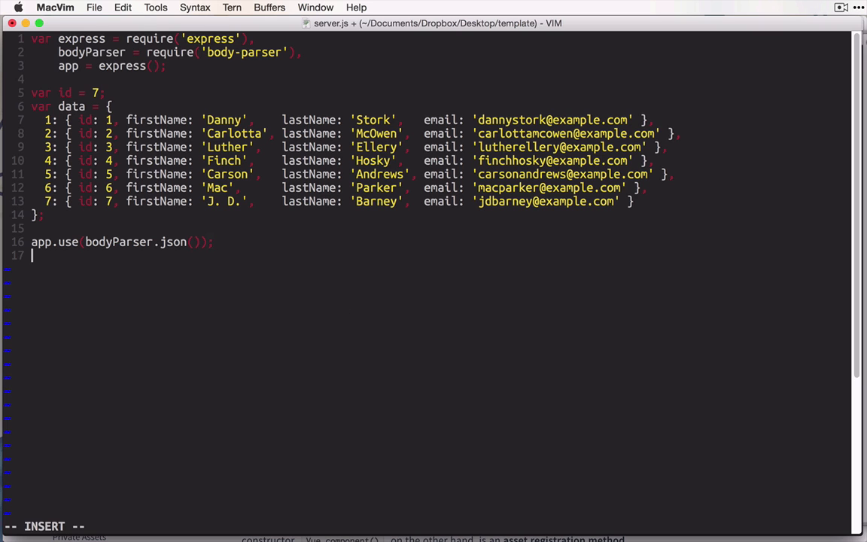
# Add app.use(express.static('./public')) to serve static files from the public folder
pyautogui.write('app.use(exp')
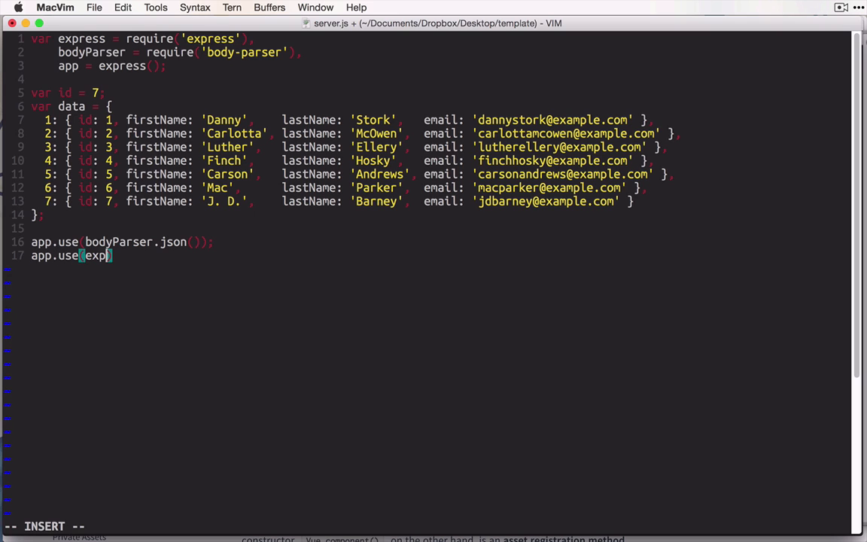
pyautogui.write('ress.static')
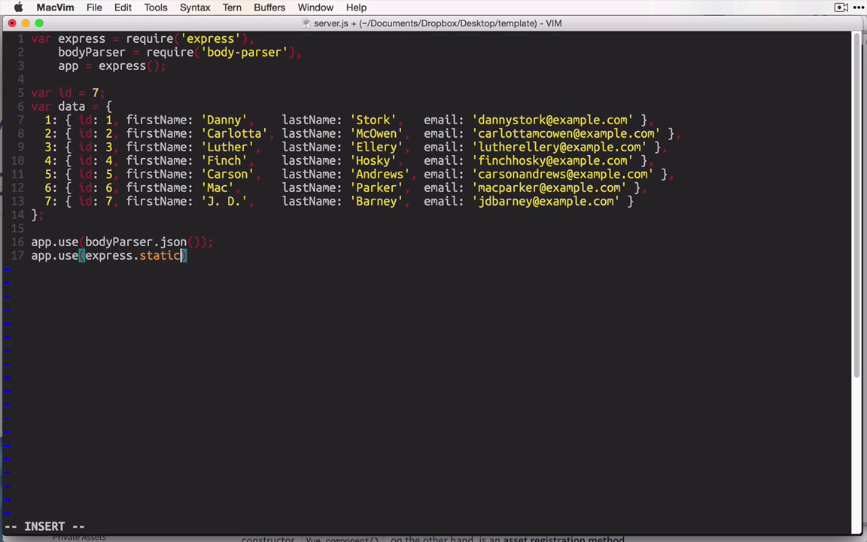
pyautogui.write("('")
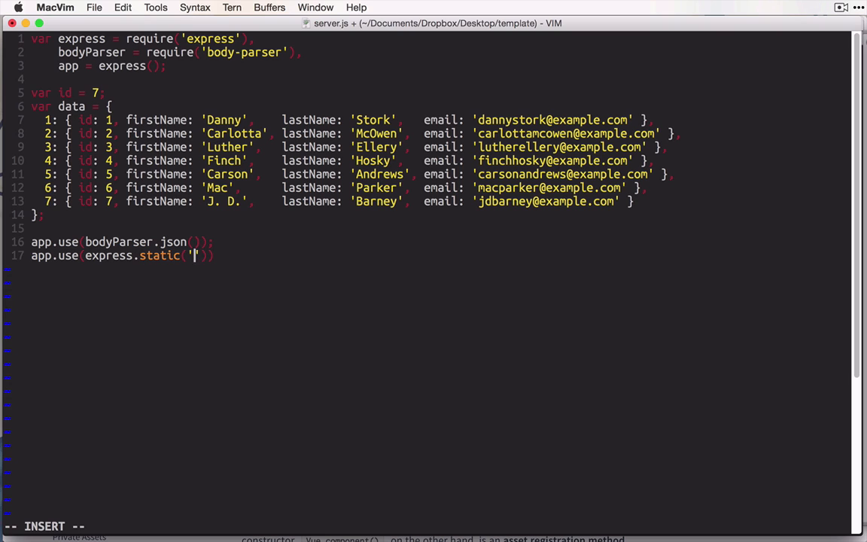
pyautogui.write('./public')
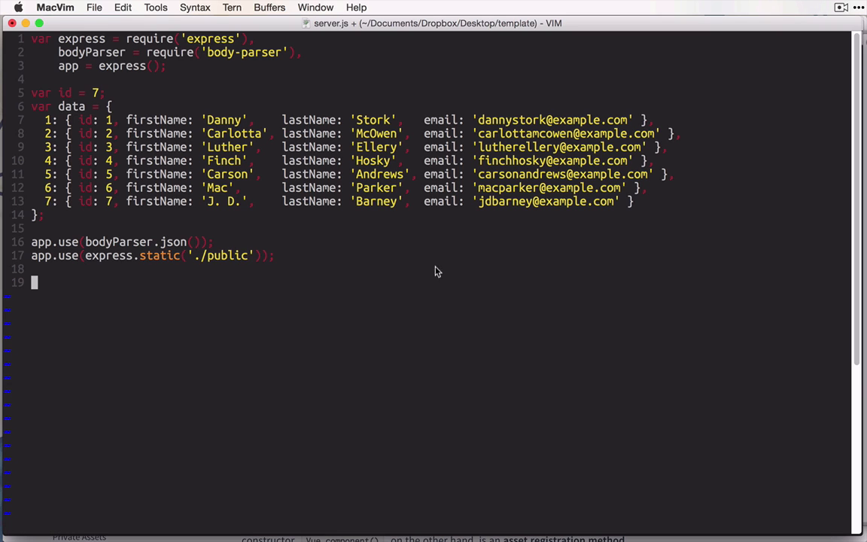
pyautogui.moveTo(418, 250)
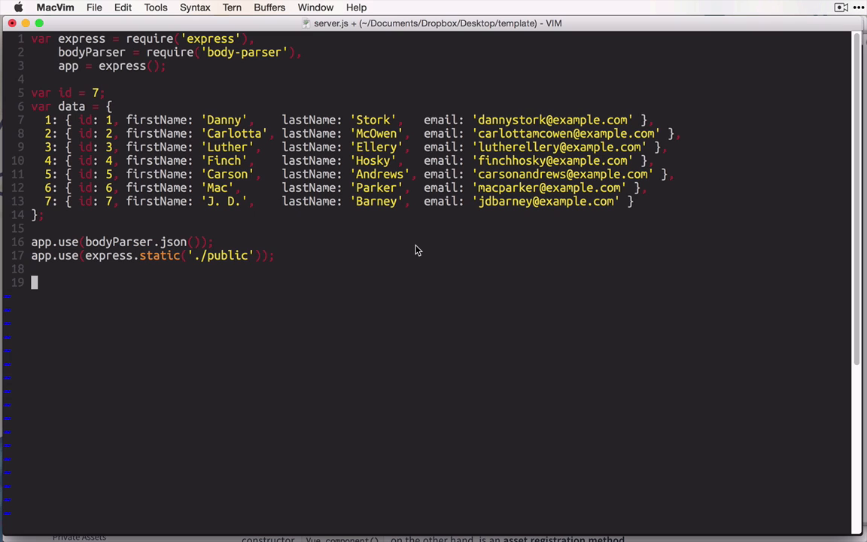
pyautogui.moveTo(518, 289)
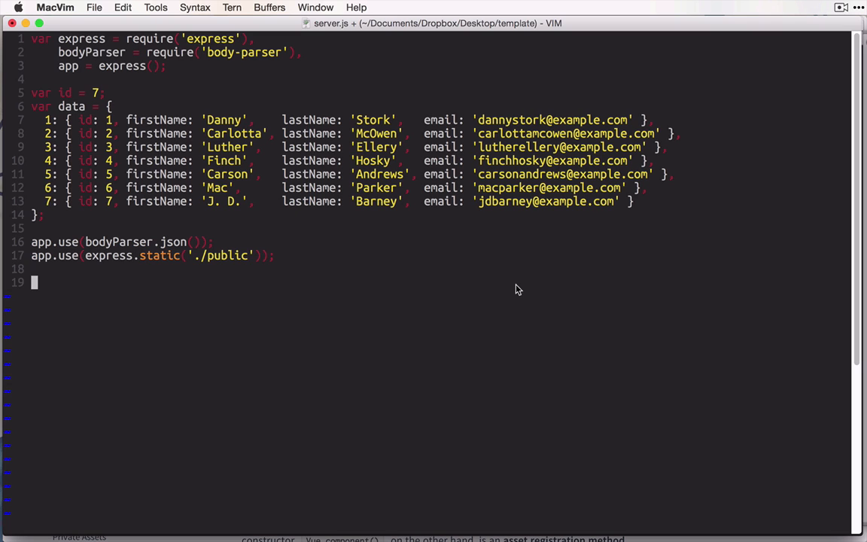
pyautogui.moveTo(461, 271)
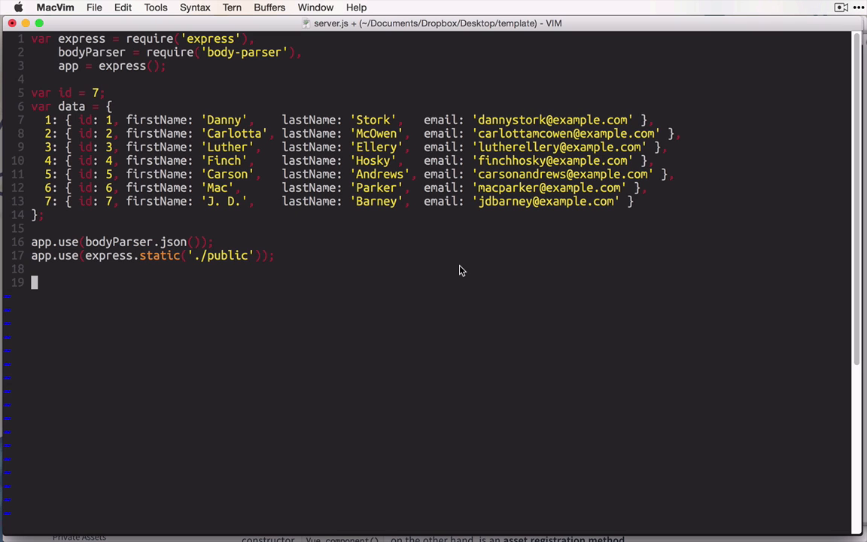
pyautogui.moveTo(433, 277)
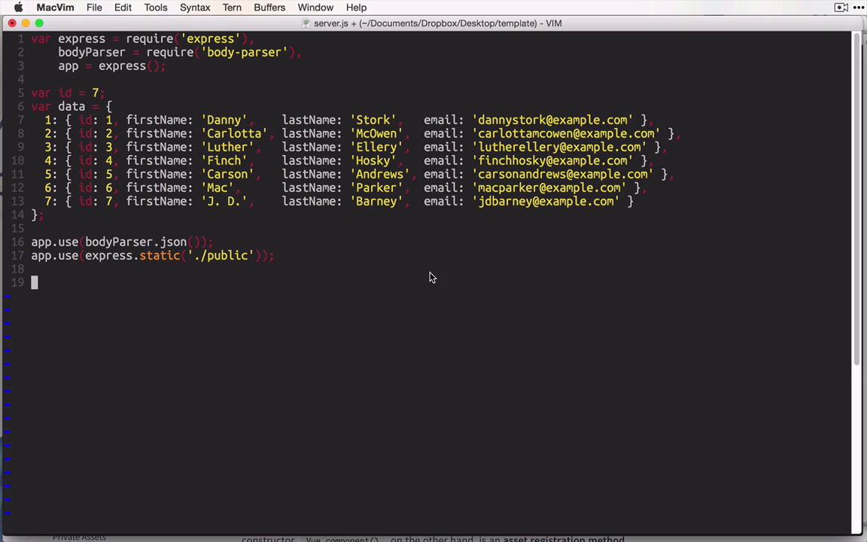
# Write app.route('/api/contacts') chaining .get() and .post(), and save the file
pyautogui.scroll(-3)
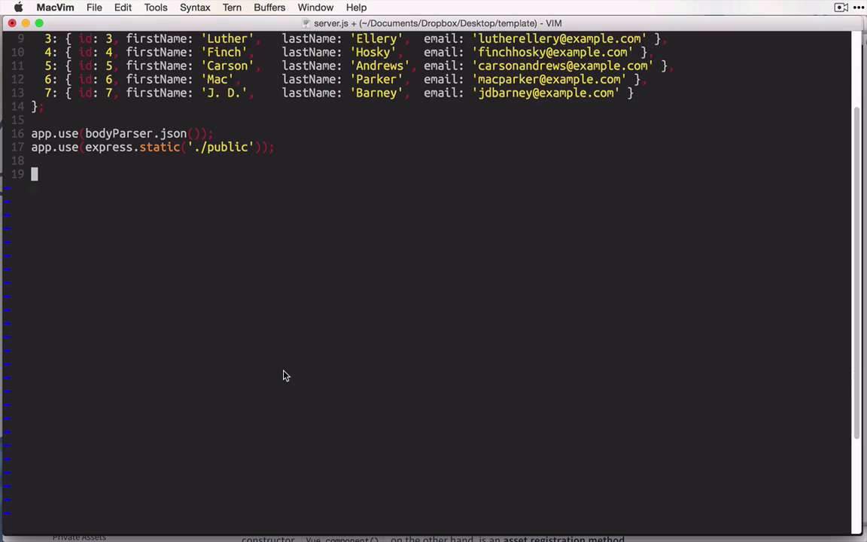
pyautogui.press('i')
pyautogui.write('app')
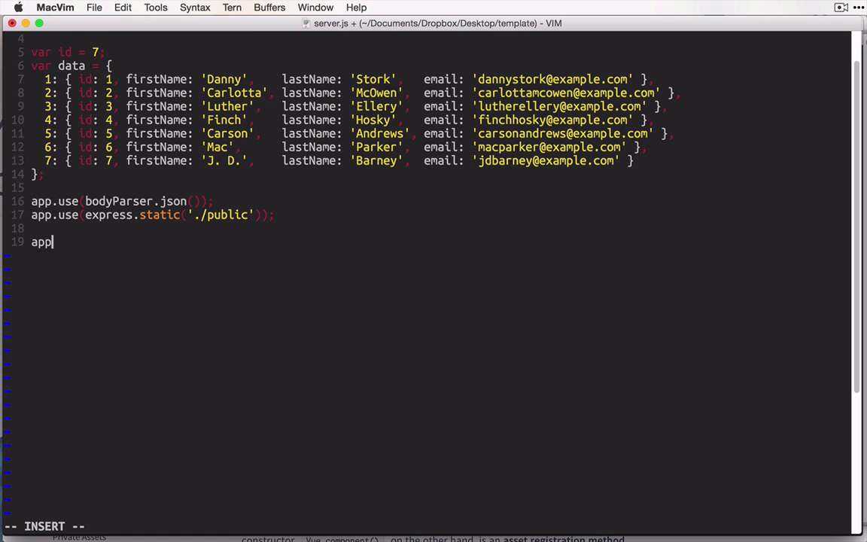
pyautogui.write('.route')
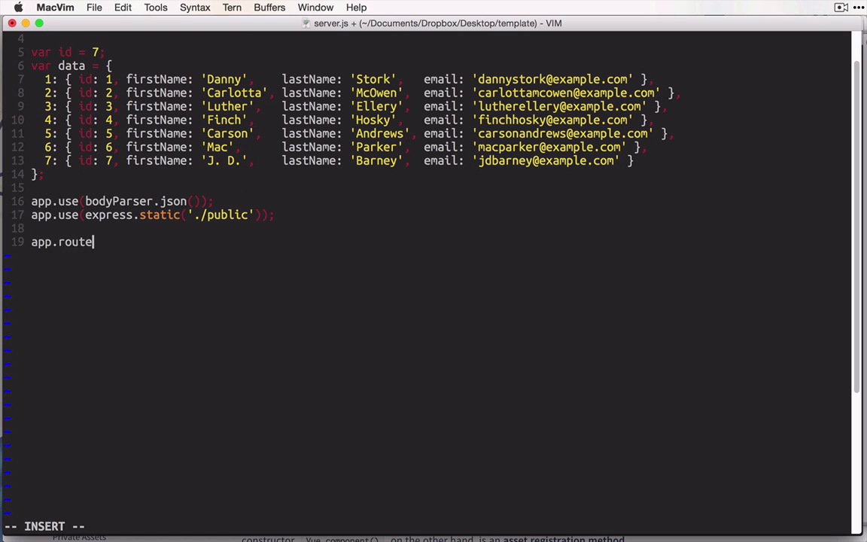
pyautogui.write("('/api/')")
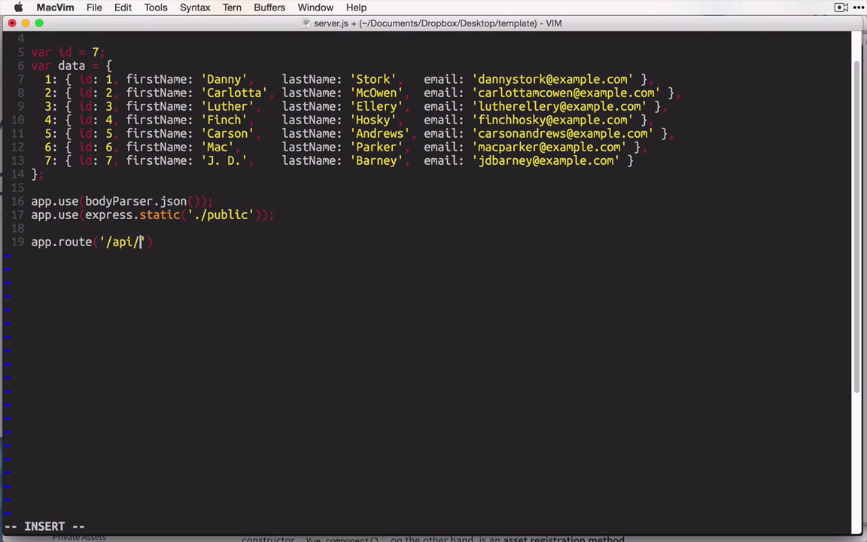
pyautogui.write('contacts')
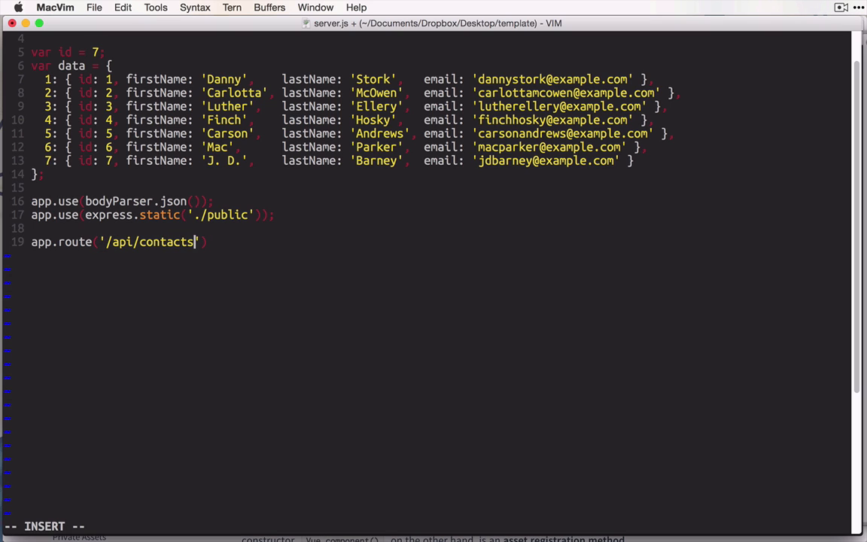
pyautogui.write('.get(')
pyautogui.write('.post')
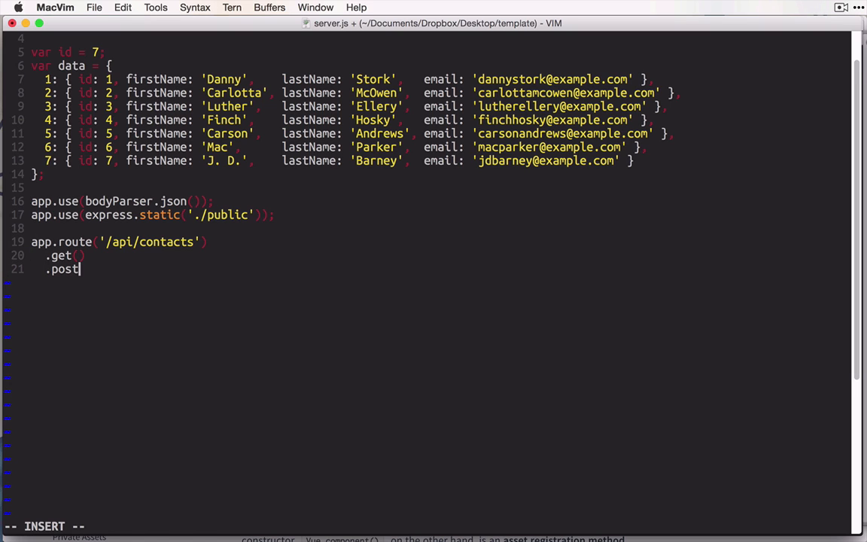
pyautogui.press('Escape')
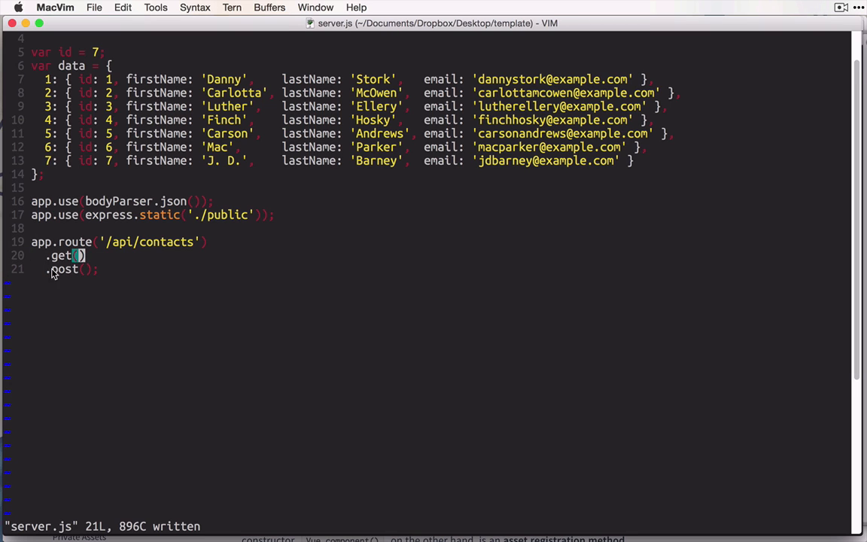
pyautogui.moveTo(273, 305)
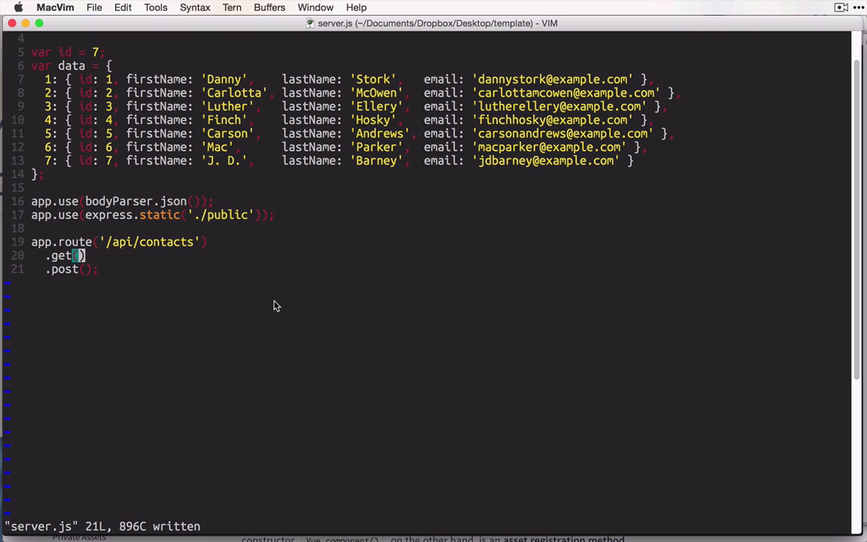
# Give the get handler a function (req, res) { callback
pyautogui.write('function (req, res) {')
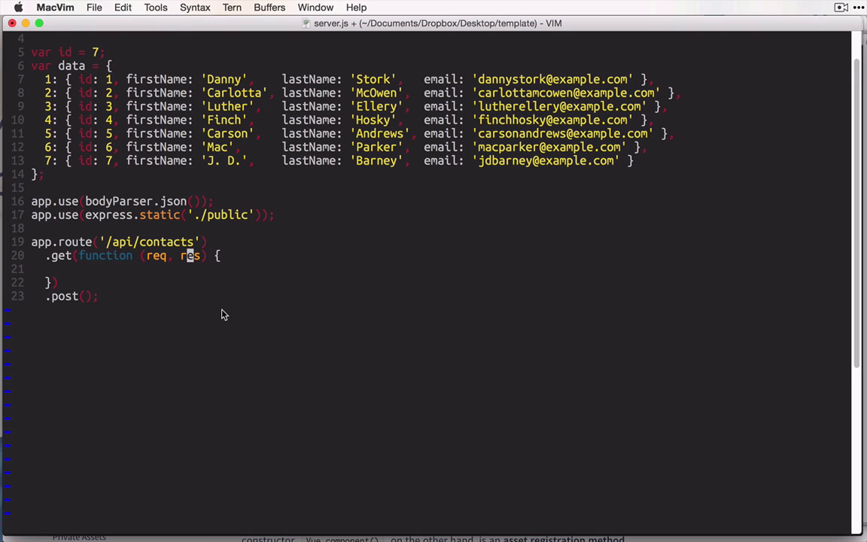
pyautogui.moveTo(59, 264)
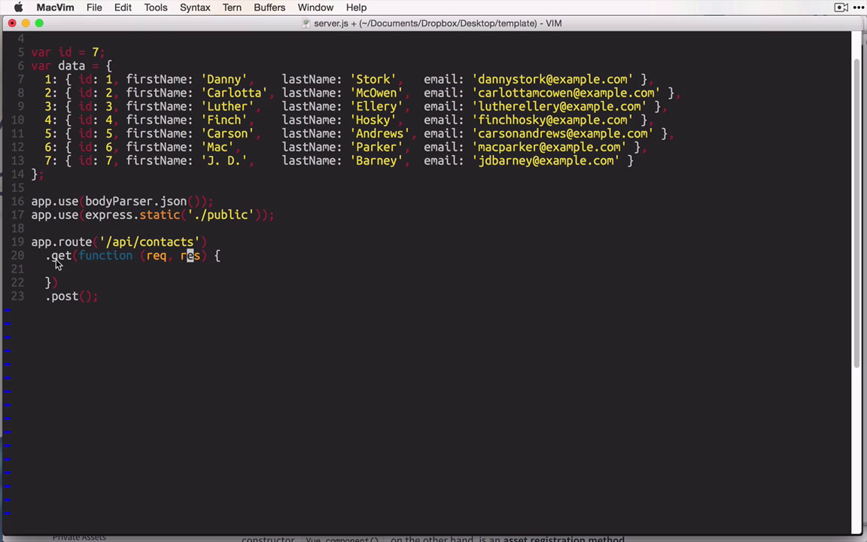
pyautogui.moveTo(195, 262)
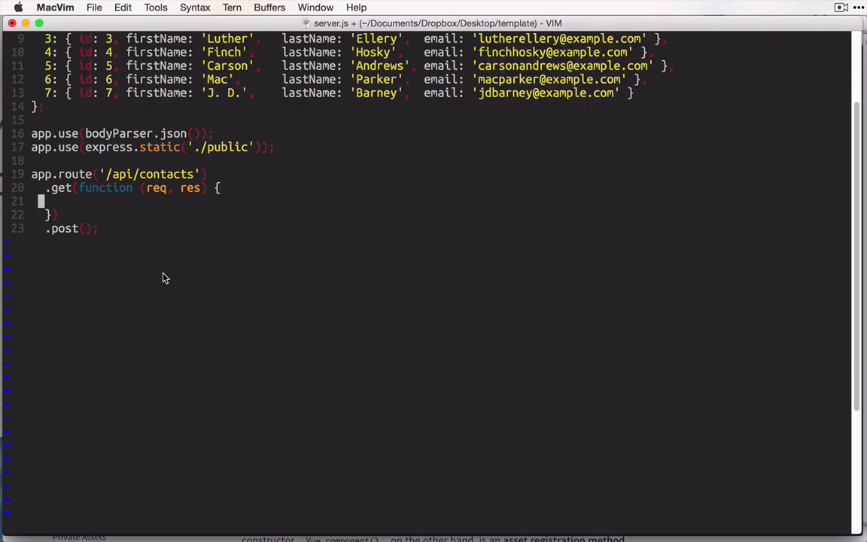
# Write Object.keys(data).map(function (key) { return data[key]; }) inside the get handler
pyautogui.press('v')
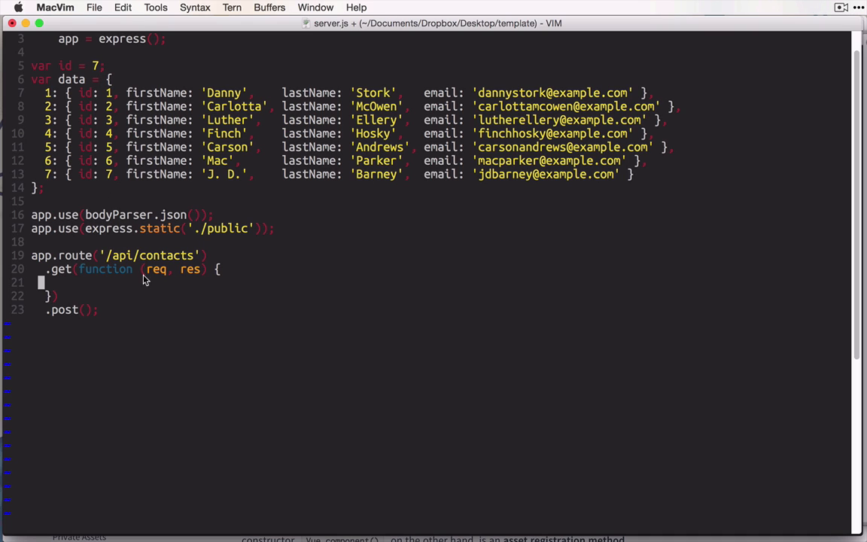
pyautogui.write('Object.keys(da')
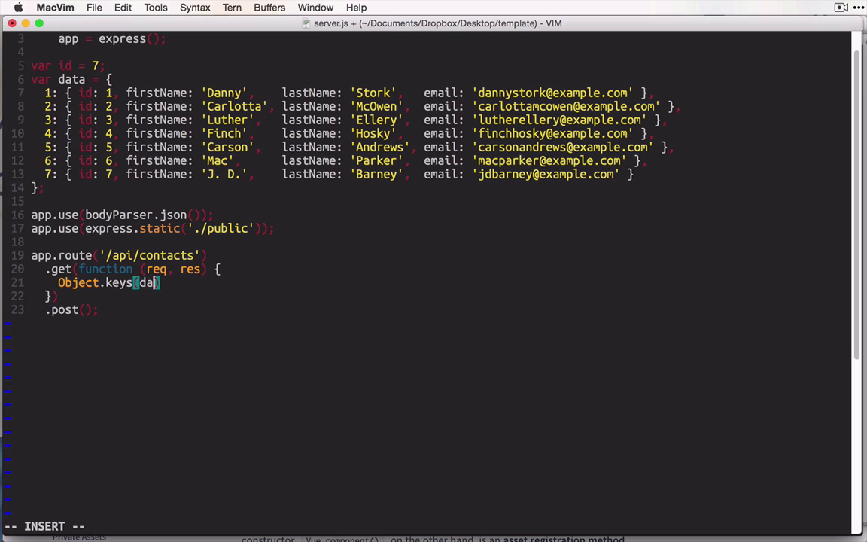
pyautogui.write('ta')
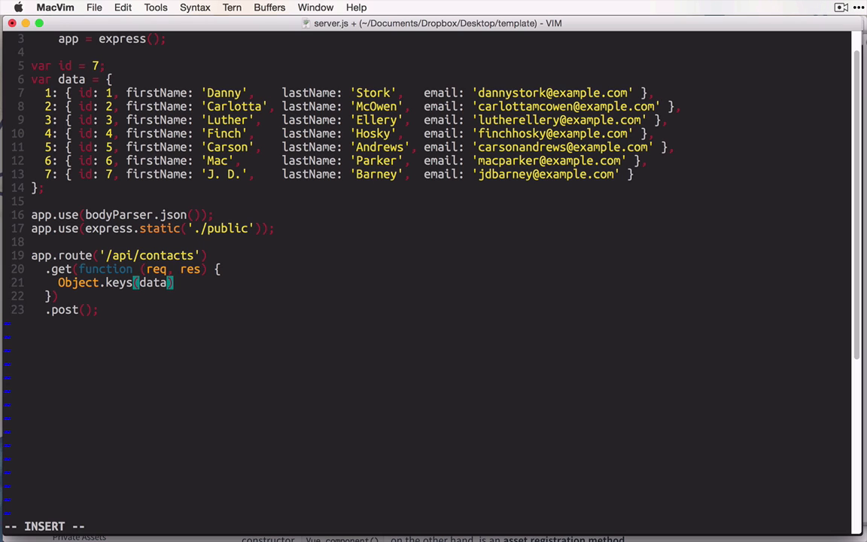
pyautogui.write('.map(function (key) {')
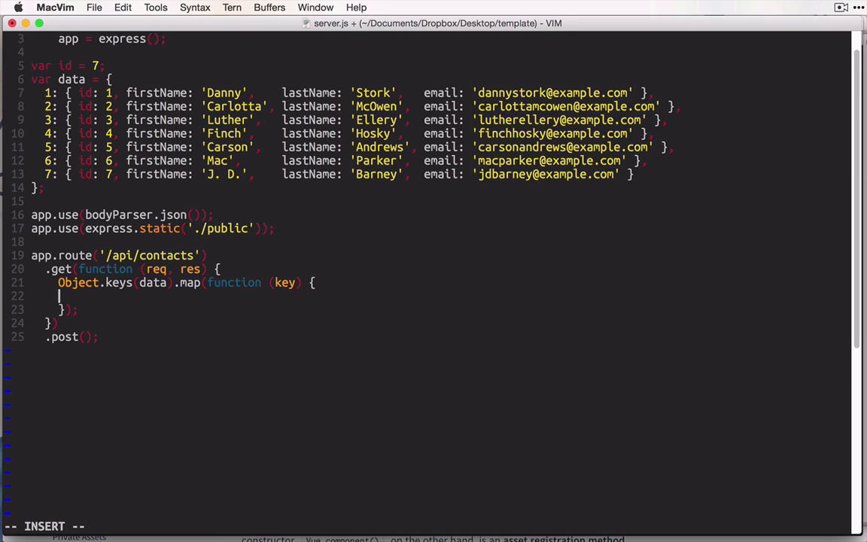
pyautogui.write('return data[]')
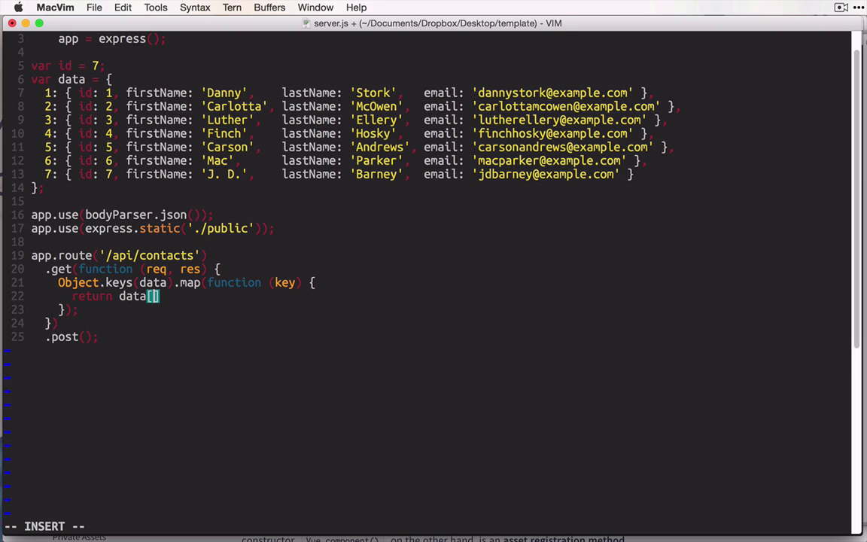
pyautogui.write('key]')
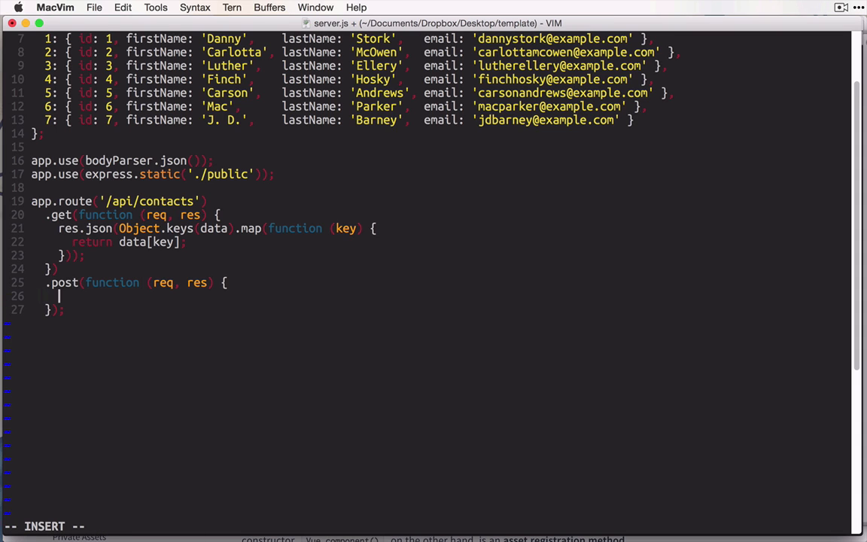
pyautogui.moveTo(165, 298)
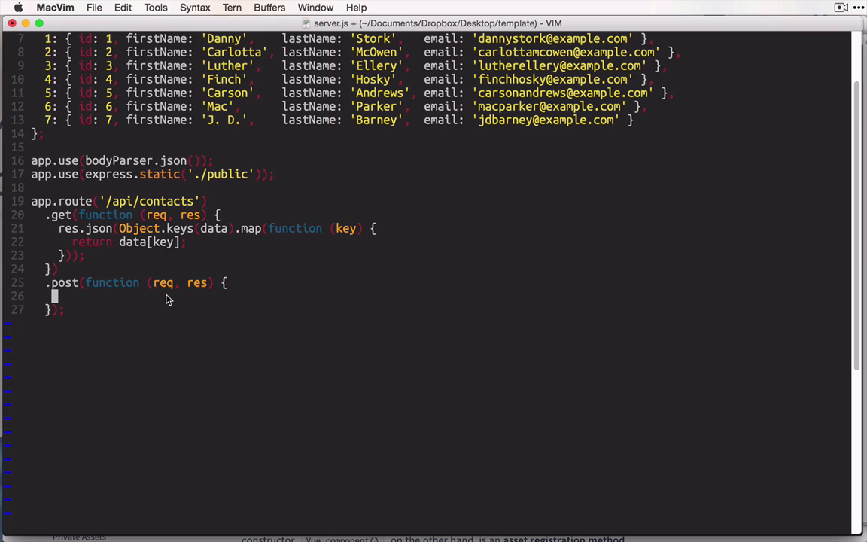
# Set var record = req.body and record.id = ++id in the post handler, then save
pyautogui.press('i')
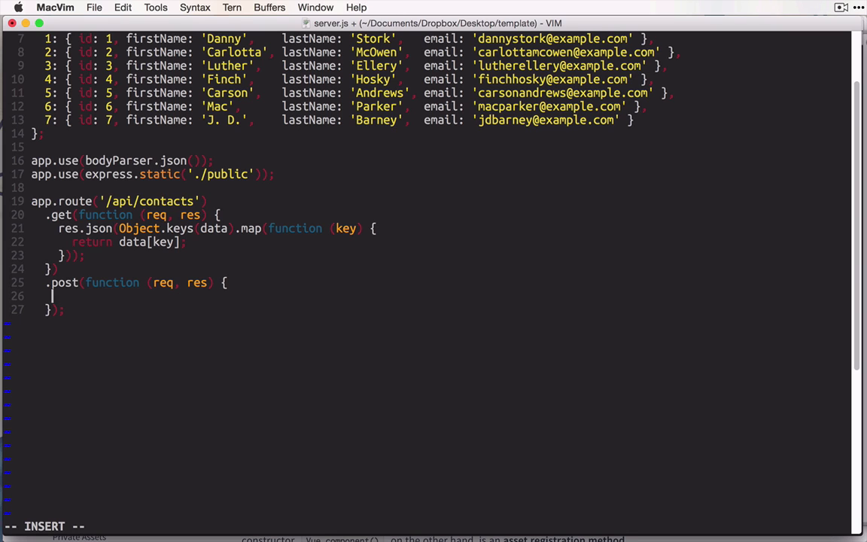
pyautogui.write('var record')
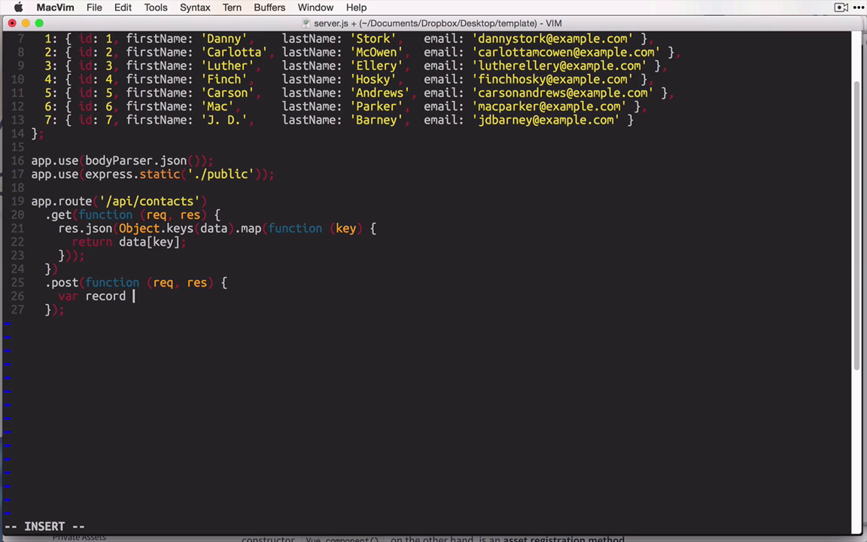
pyautogui.write('= req.body;')
pyautogui.write('record.i')
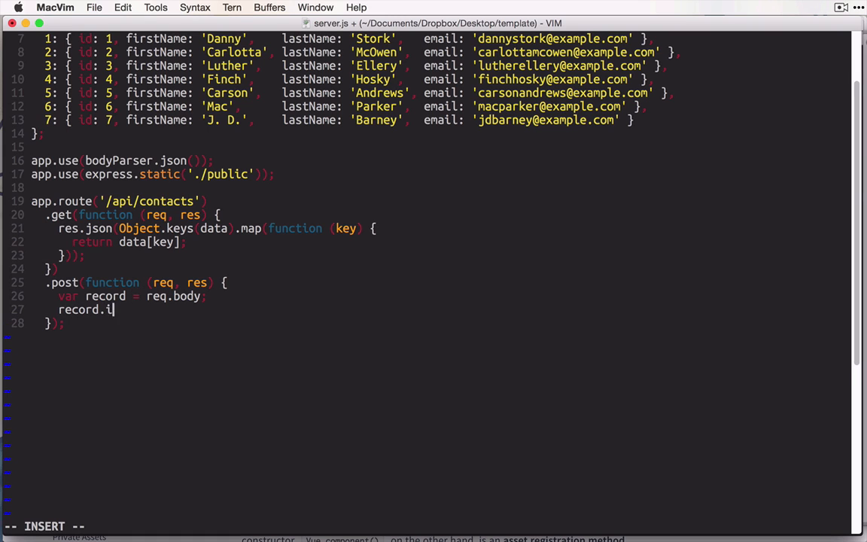
pyautogui.write('d =')
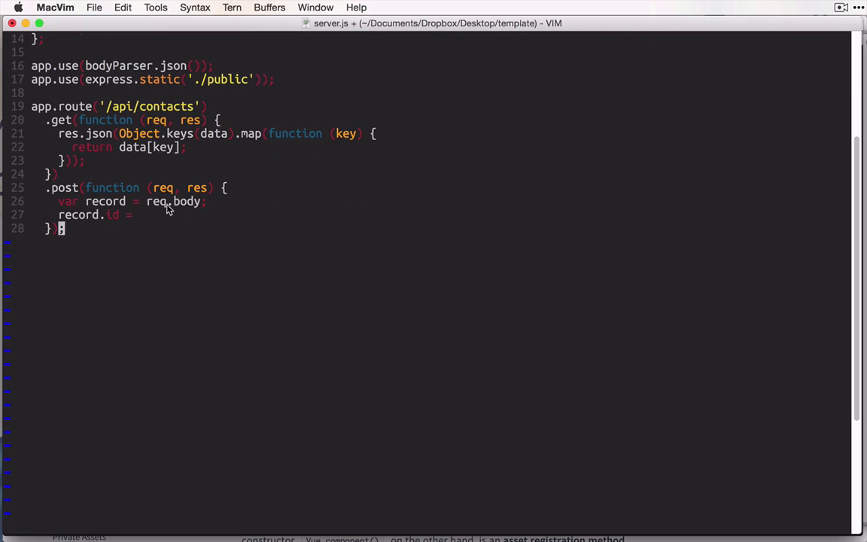
pyautogui.write('++id;')
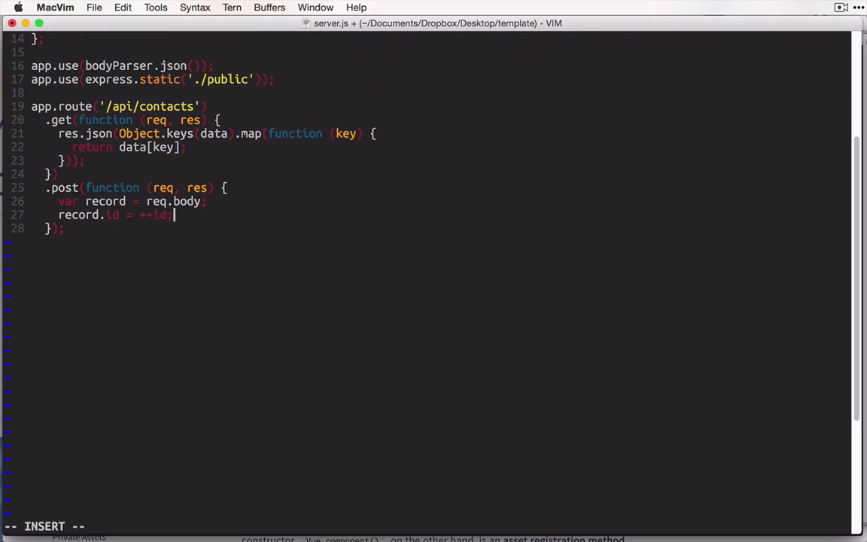
pyautogui.press('Escape')
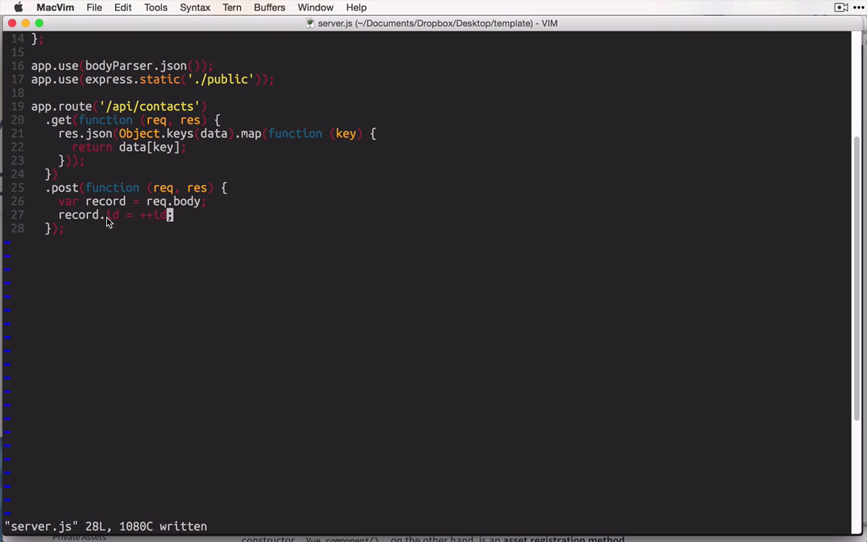
# Store data[record.id] = record and respond with res.json(record)
pyautogui.write('data')
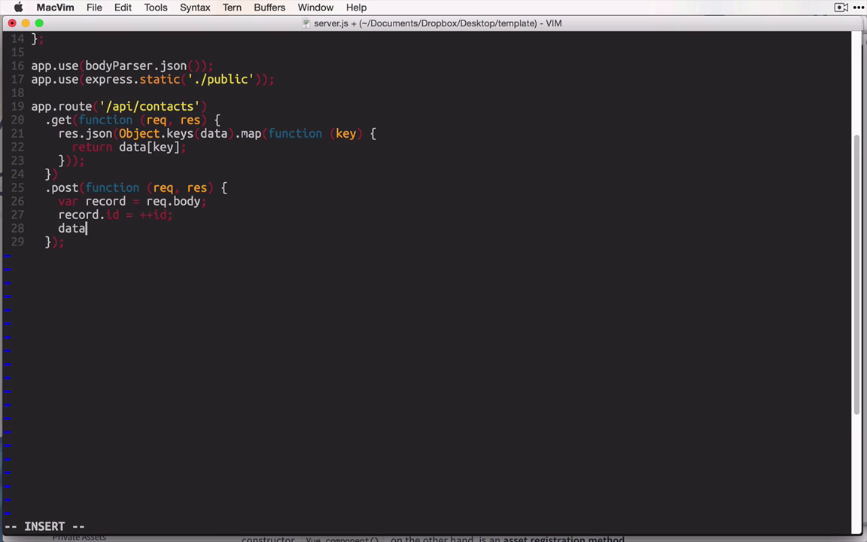
pyautogui.write('[record.]')
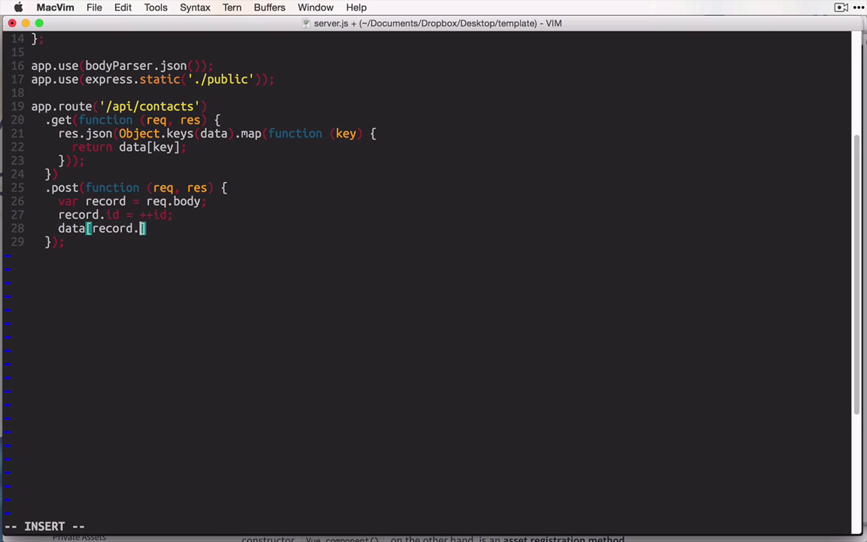
pyautogui.write('id] = record;')
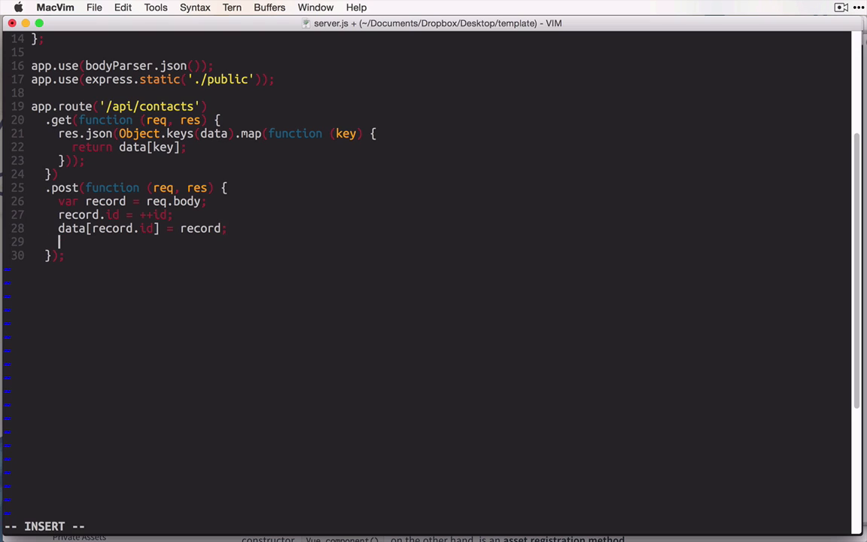
pyautogui.write('res.jss')
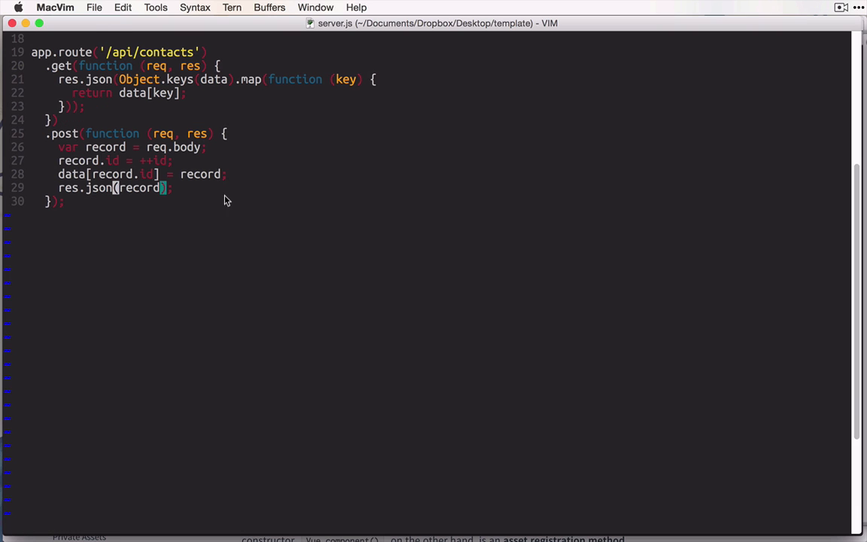
pyautogui.moveTo(97, 72)
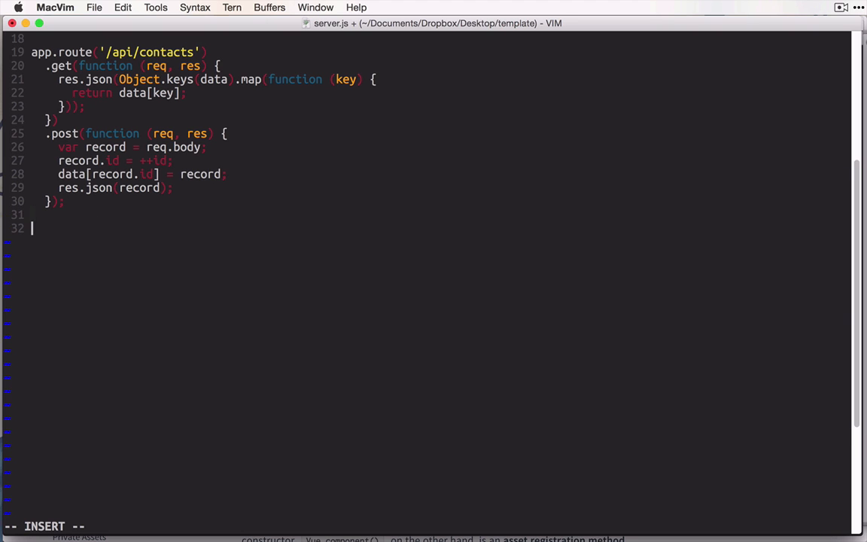
# Add app.route('/api/contacts/:id') chaining .get, .put and .delete handlers
pyautogui.write('app.route()')
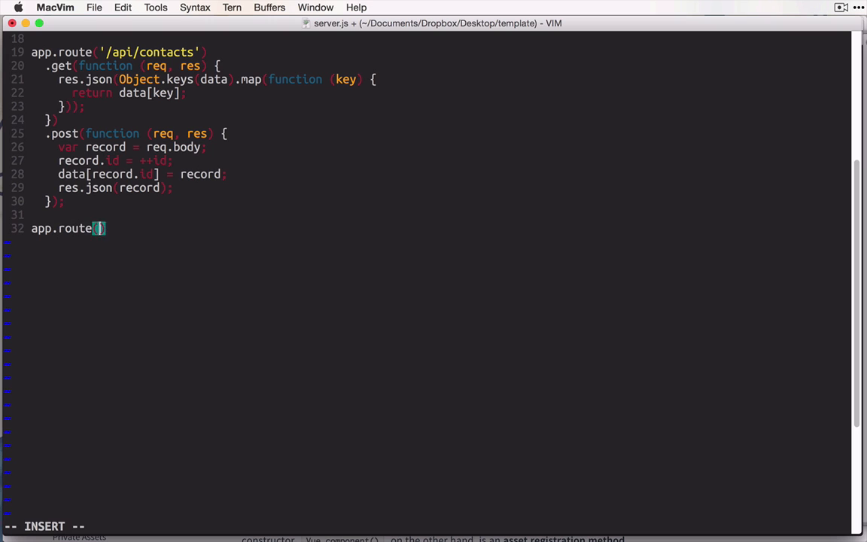
pyautogui.write("'/api")
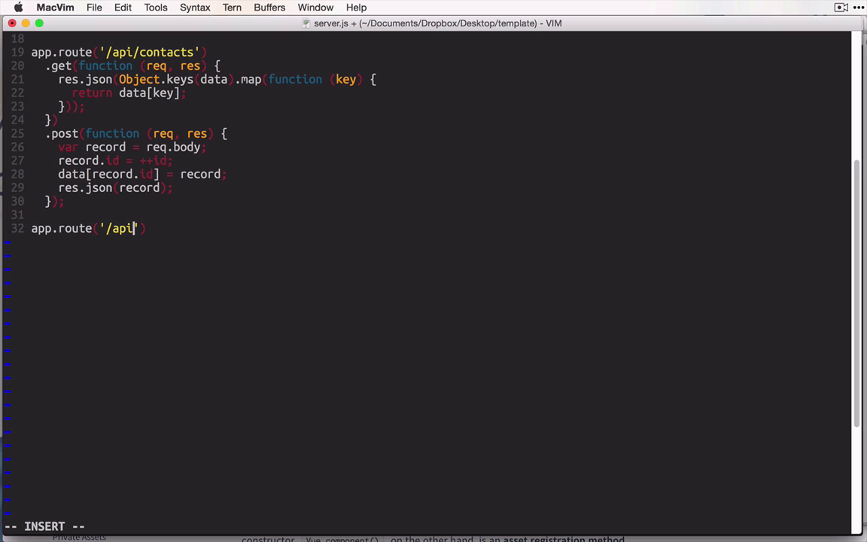
pyautogui.write('/contacts/:id')
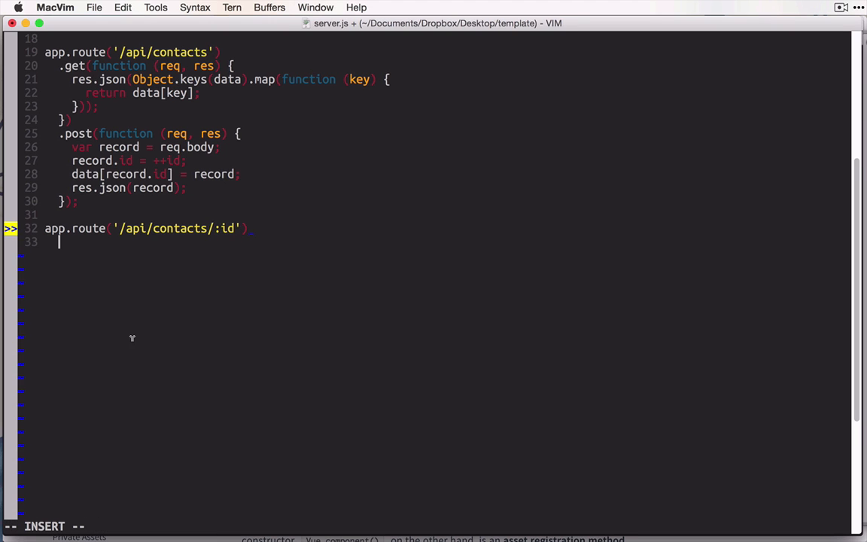
pyautogui.moveTo(220, 265)
pyautogui.write('.get(')
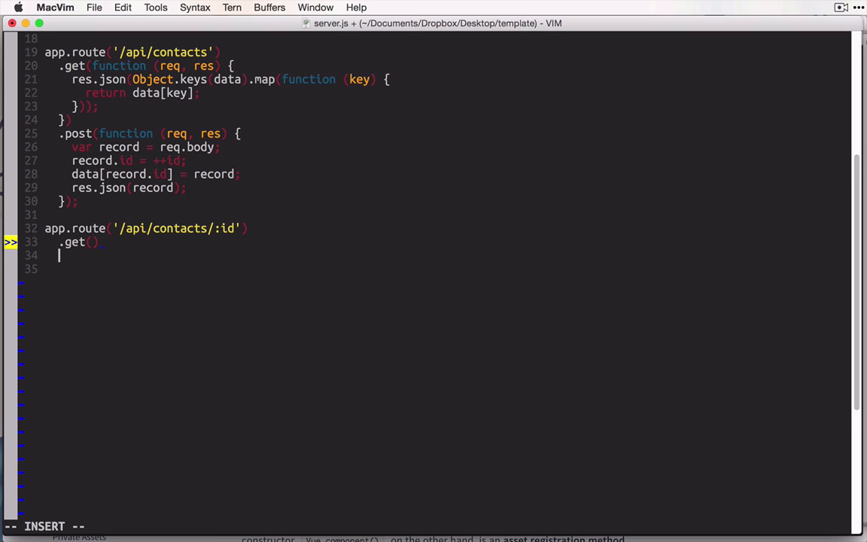
pyautogui.write('.put()')
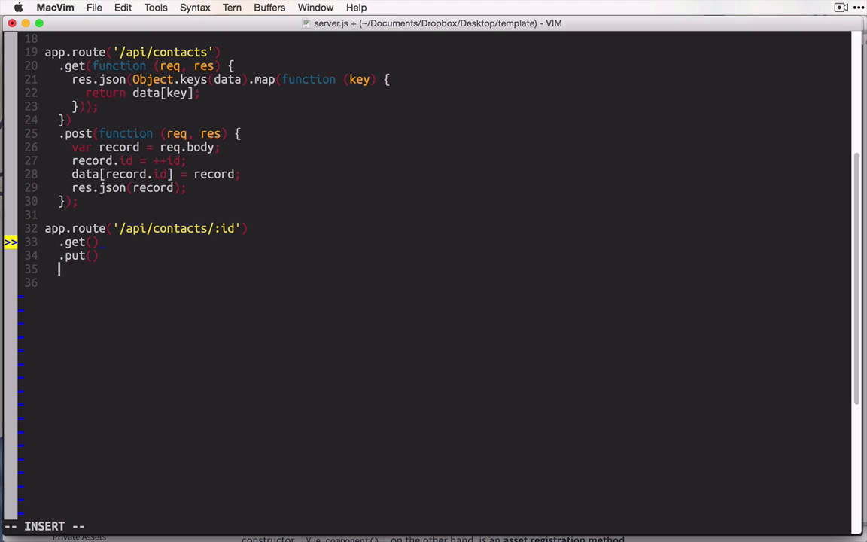
pyautogui.write('.delete();')
pyautogui.write('res')
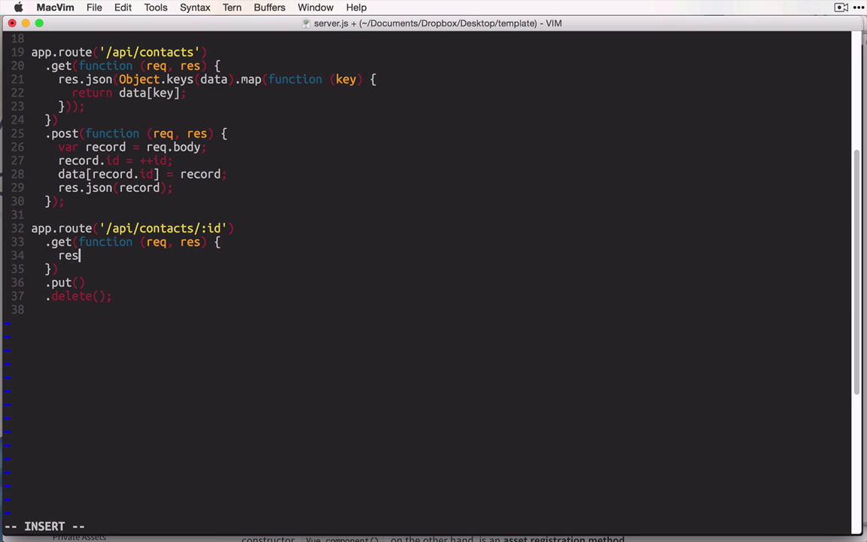
# Make the get handler return res.json(data[req.params.id])
pyautogui.write('.json(data)')
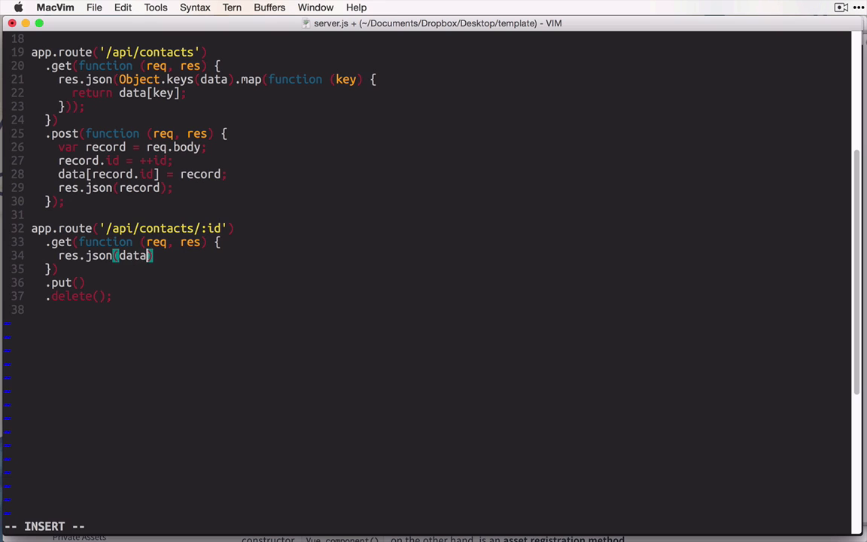
pyautogui.write('[]')
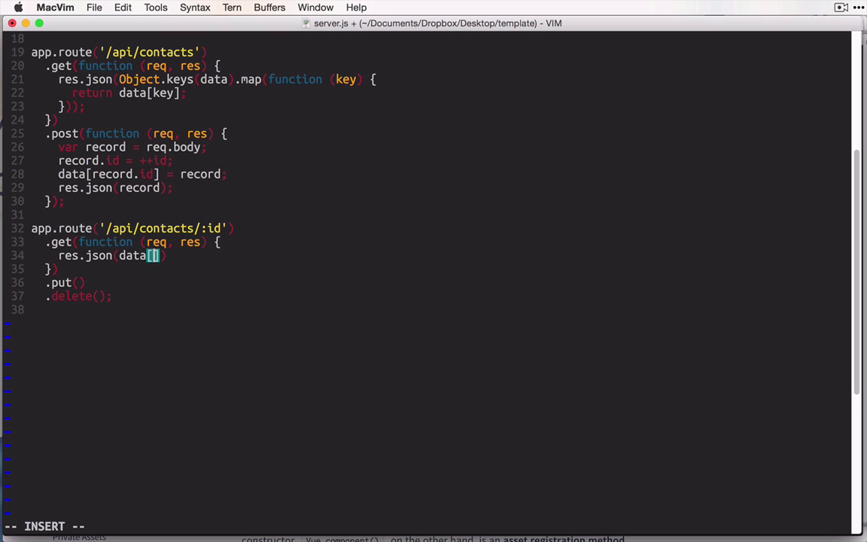
pyautogui.write('req.params.id')
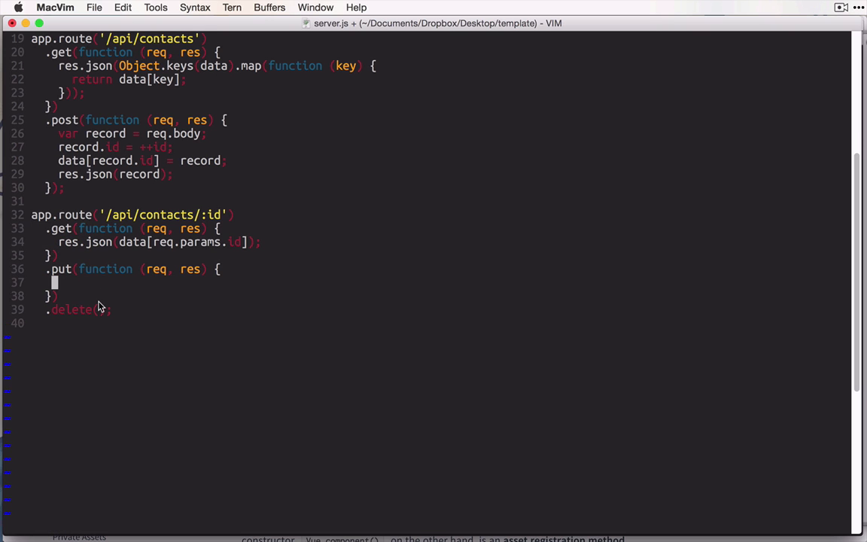
pyautogui.moveTo(217, 274)
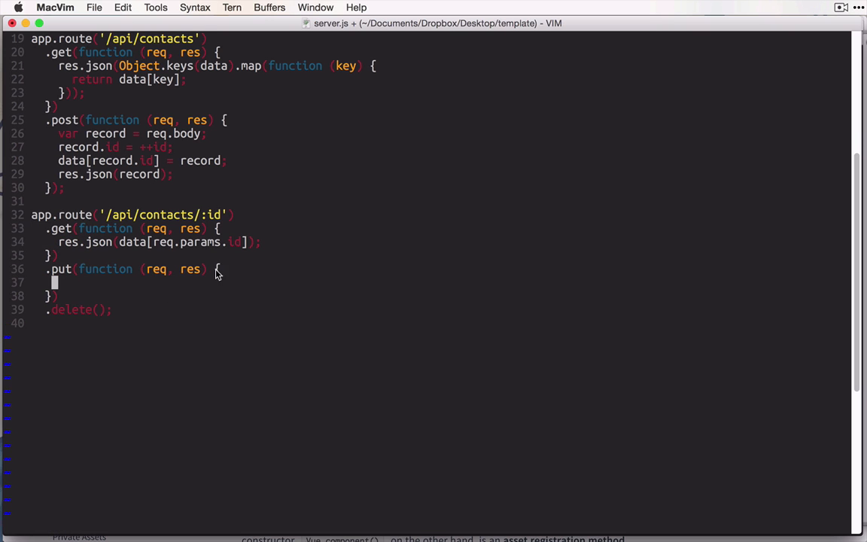
pyautogui.moveTo(229, 221)
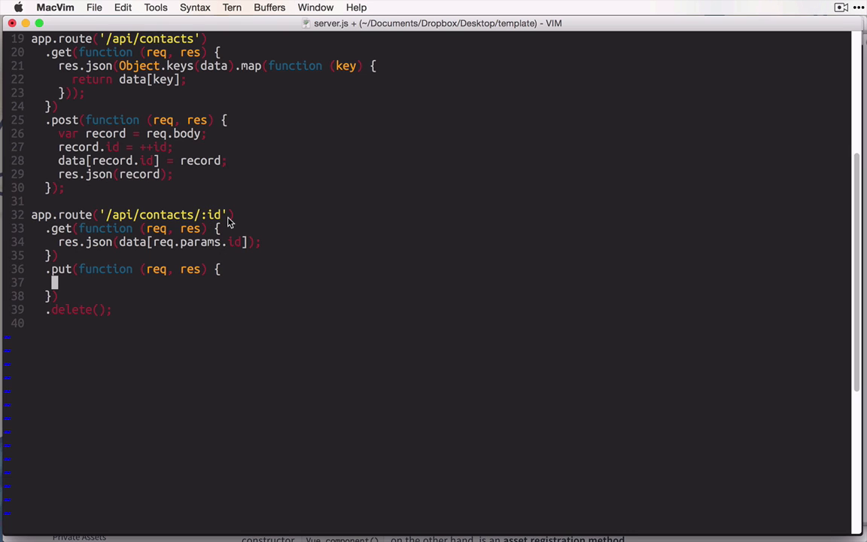
pyautogui.moveTo(253, 304)
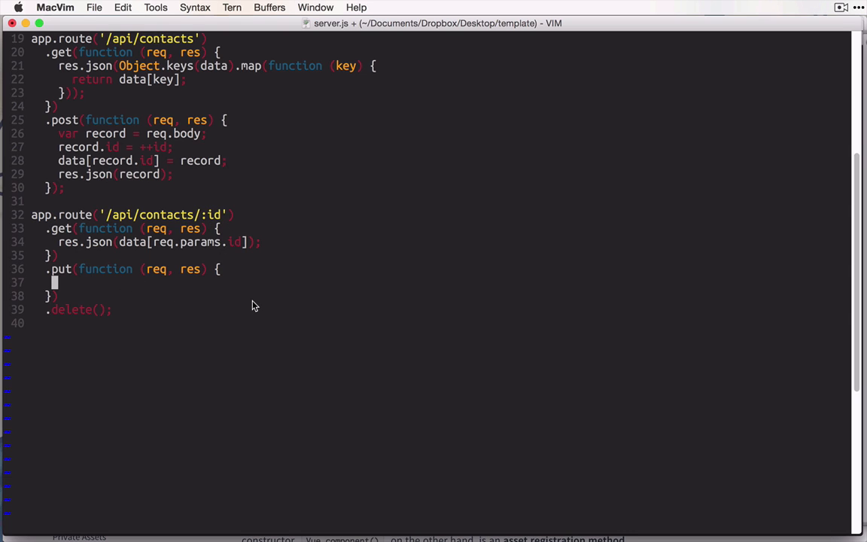
# Make put set data[req.params.id] = req.body and delete respond with null, then save
pyautogui.write('data[]')
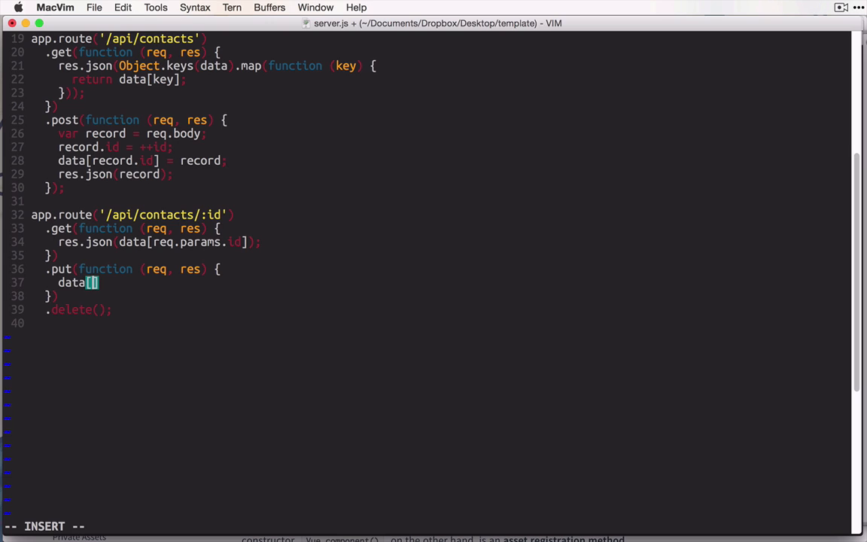
pyautogui.write('req.params.id')
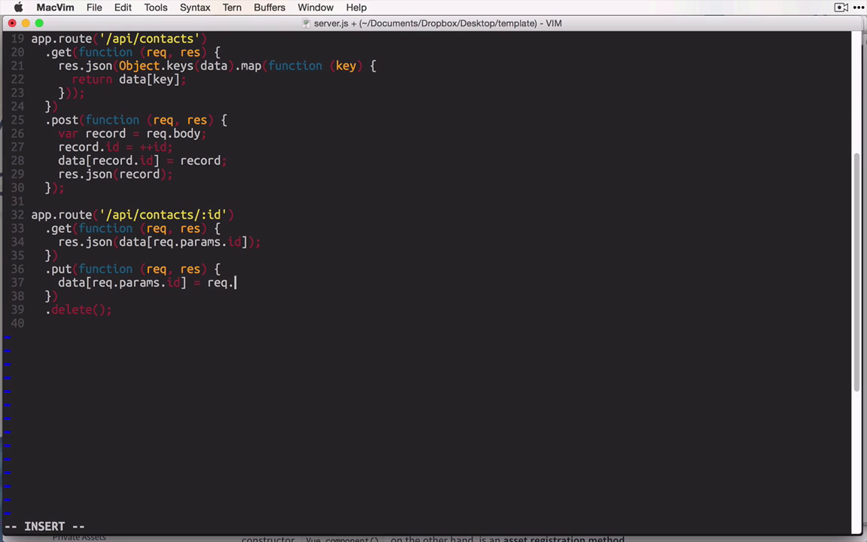
pyautogui.write('body;')
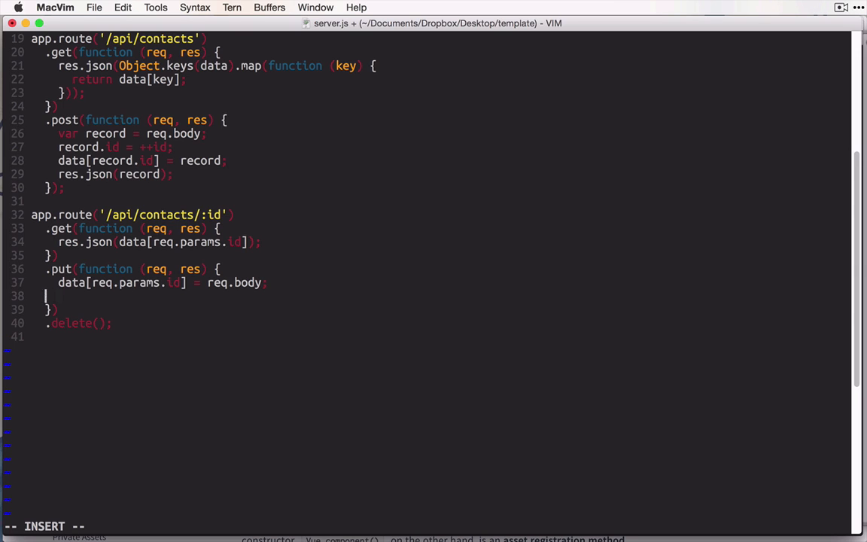
pyautogui.write('res.json(req.body);')
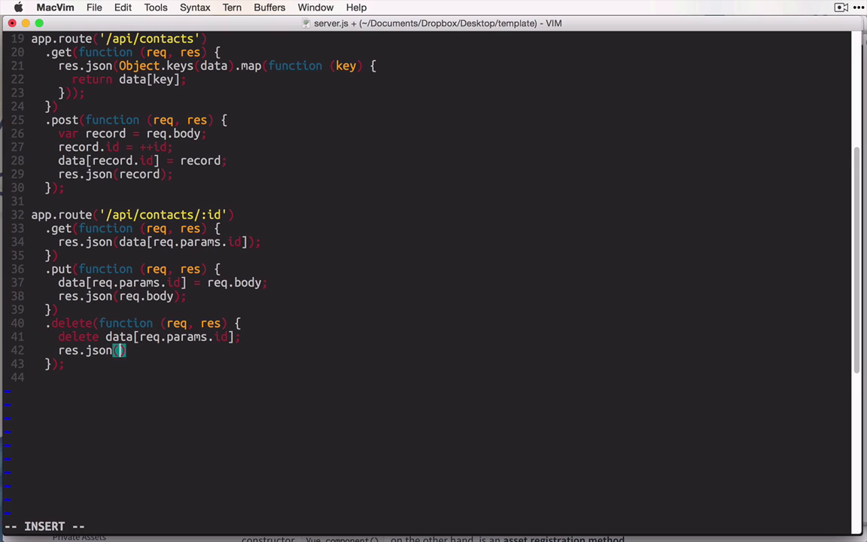
pyautogui.write('null')
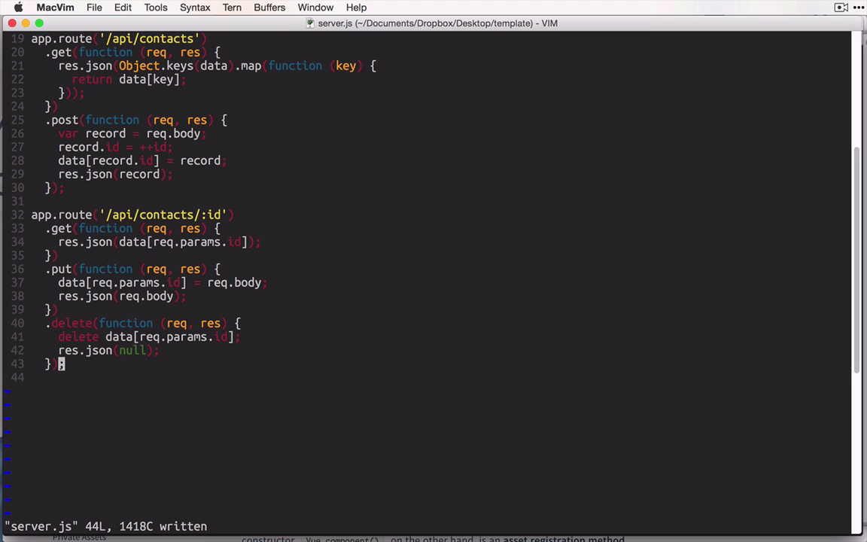
pyautogui.scroll(-3)
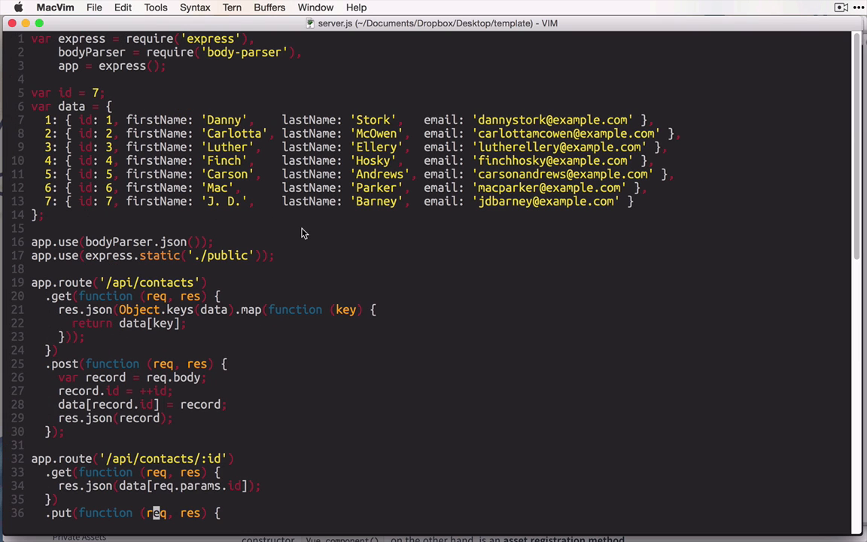
pyautogui.scroll(-3)
pyautogui.write('app')
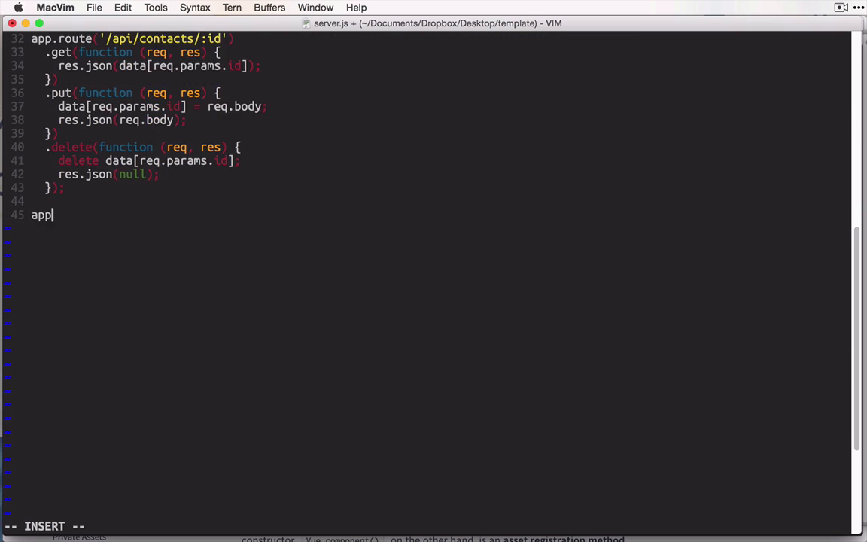
pyautogui.write(".get('*')")
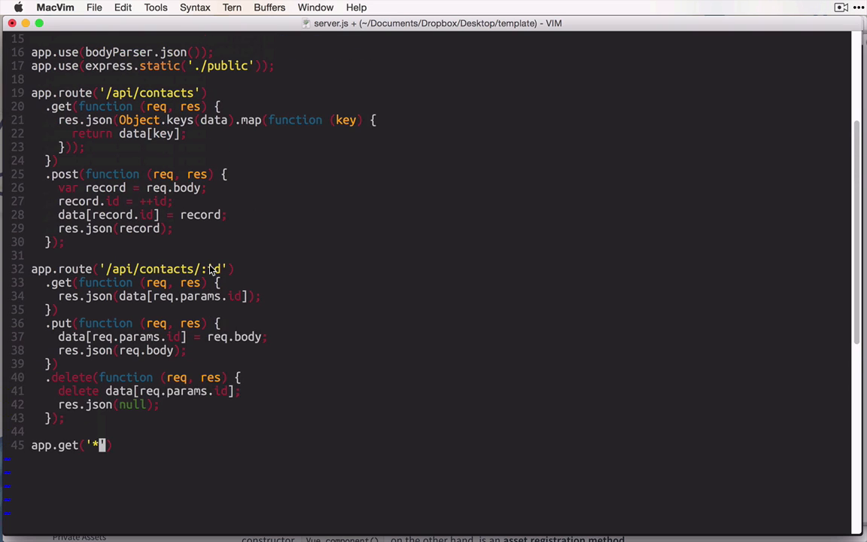
pyautogui.scroll(-3)
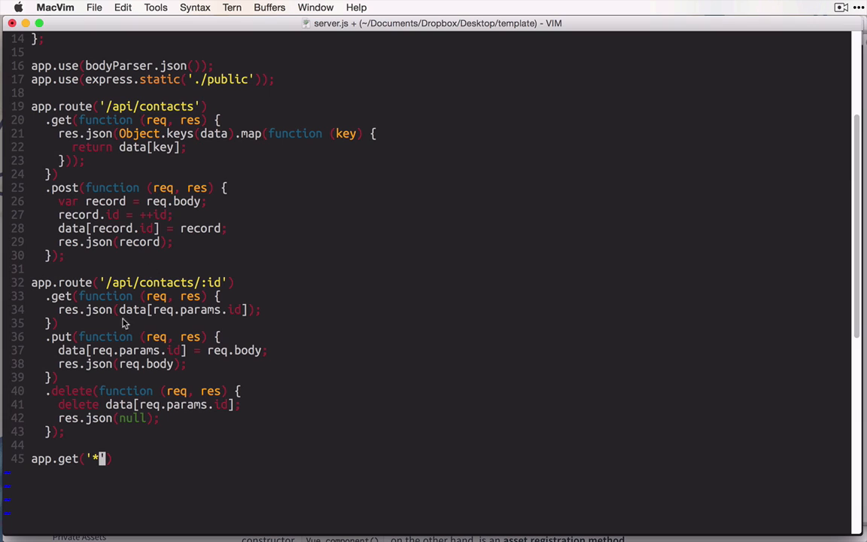
pyautogui.moveTo(113, 57)
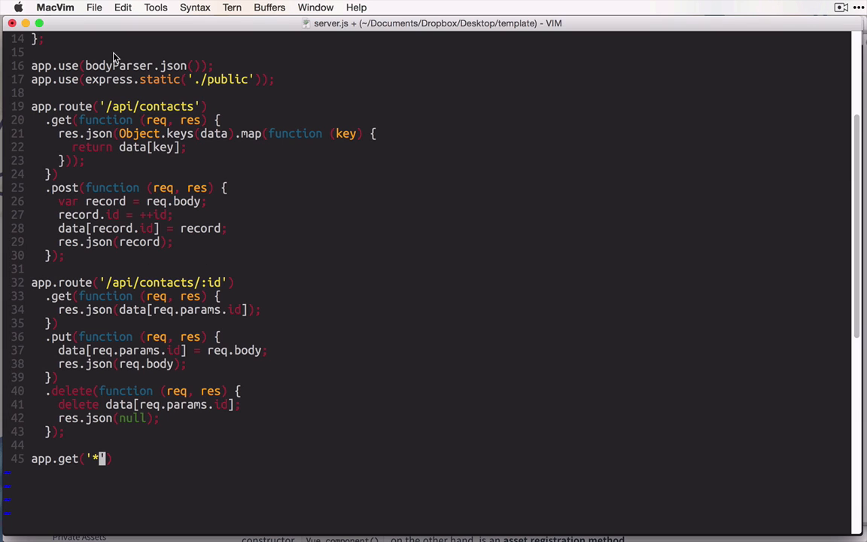
pyautogui.moveTo(123, 81)
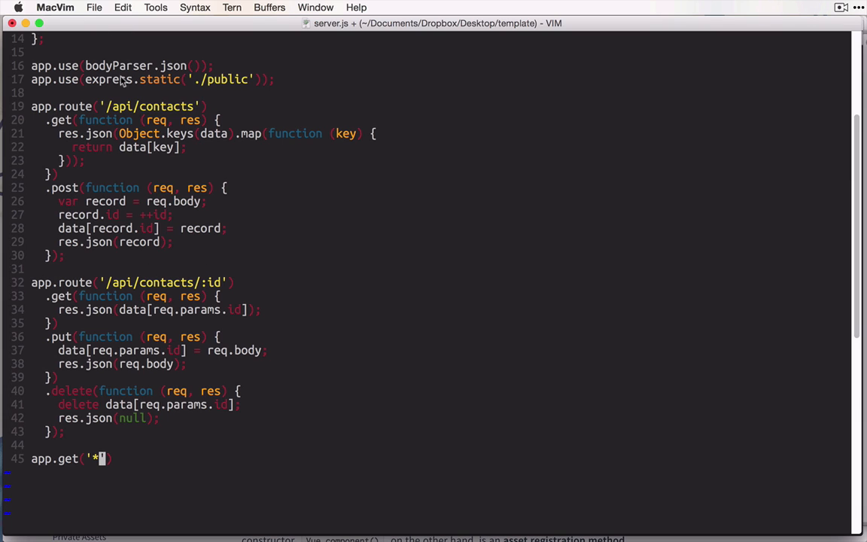
pyautogui.moveTo(87, 68)
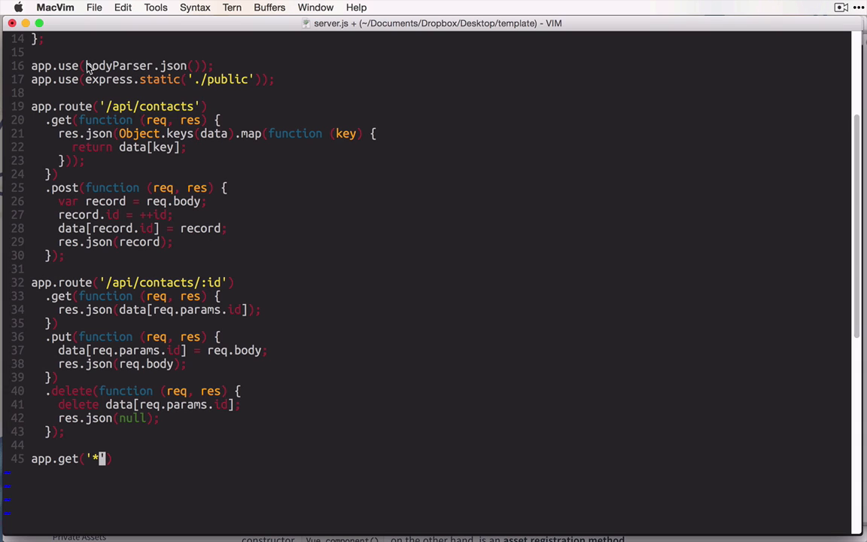
pyautogui.moveTo(172, 143)
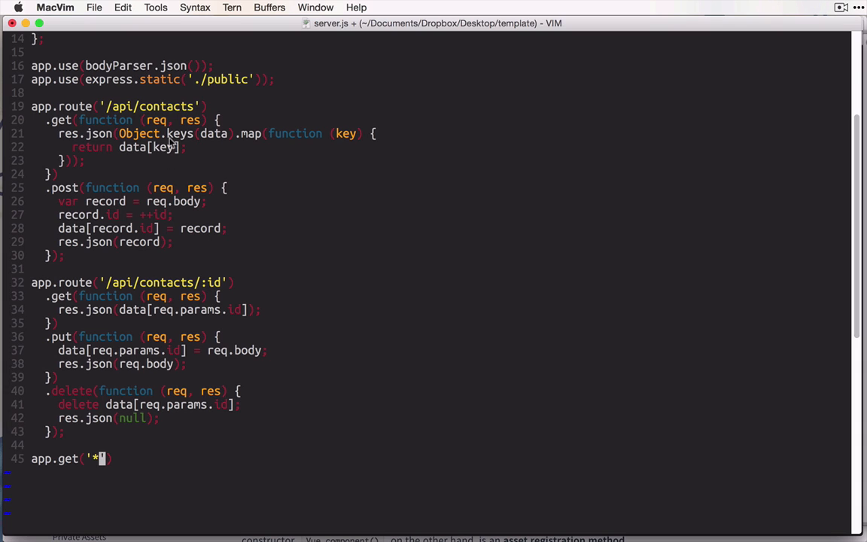
pyautogui.moveTo(190, 91)
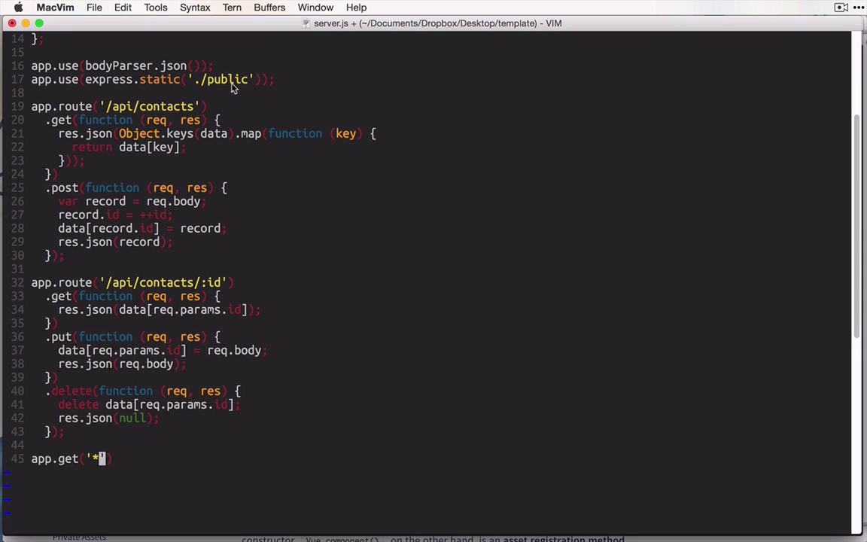
pyautogui.moveTo(229, 92)
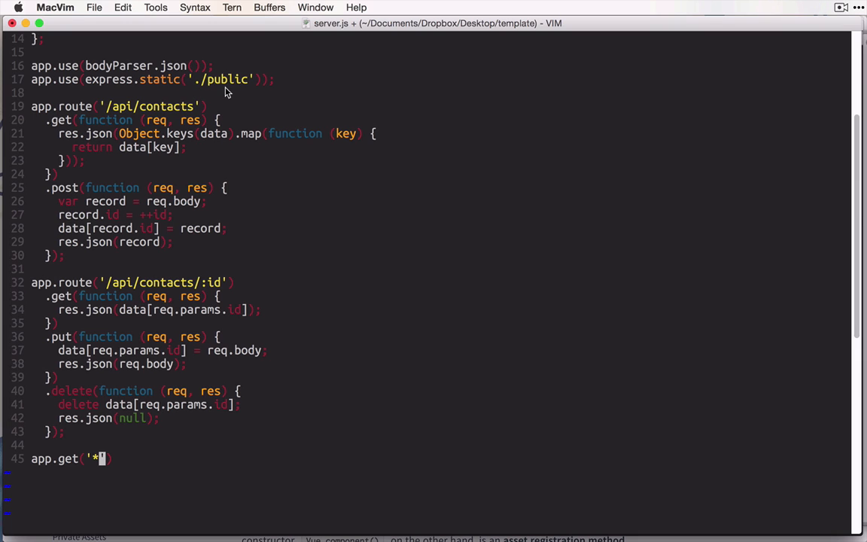
pyautogui.moveTo(160, 81)
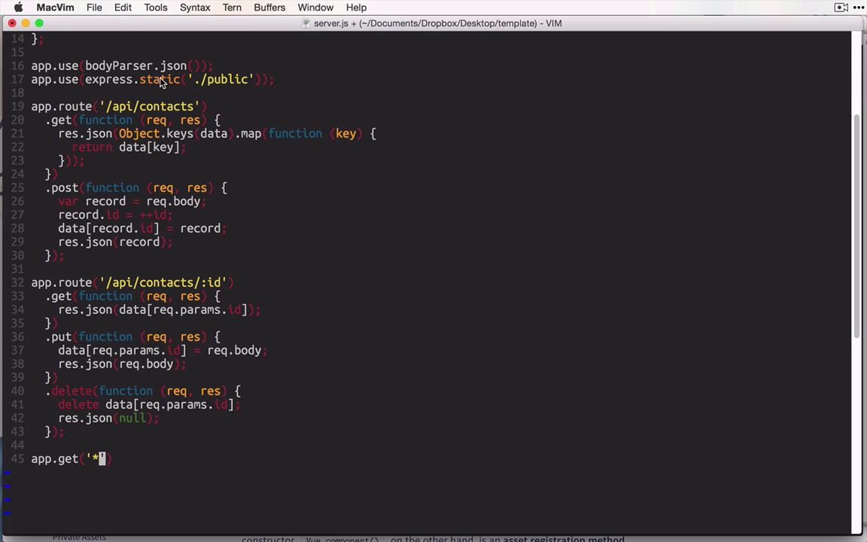
pyautogui.moveTo(235, 90)
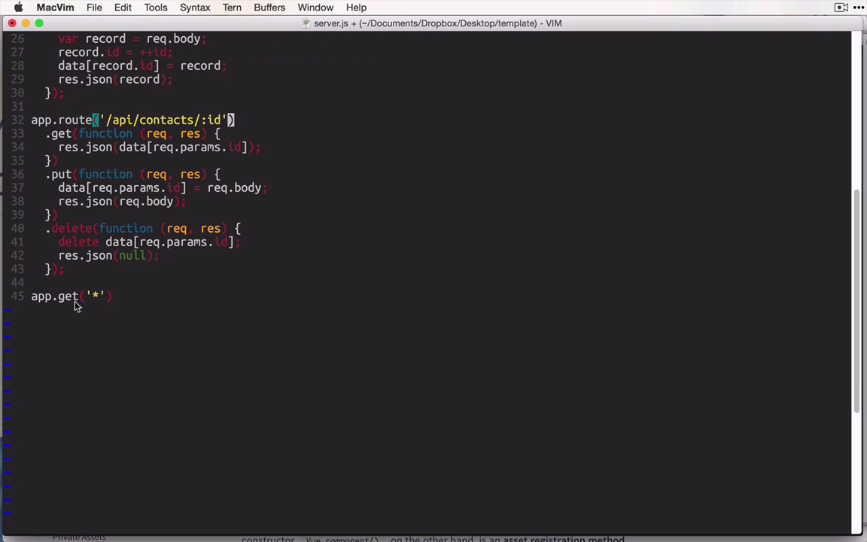
# Add a function (req, res) callback to the catch-all app.get('*') route
pyautogui.press('v')
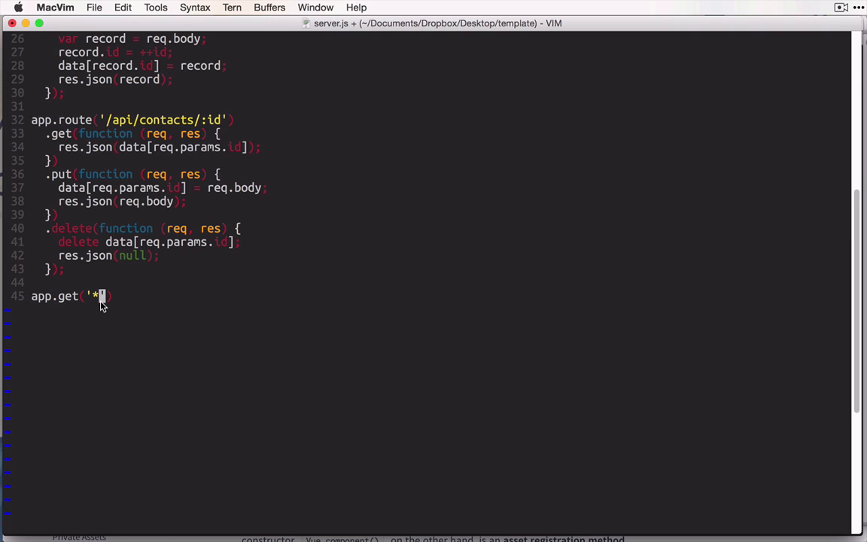
pyautogui.write(', functino')
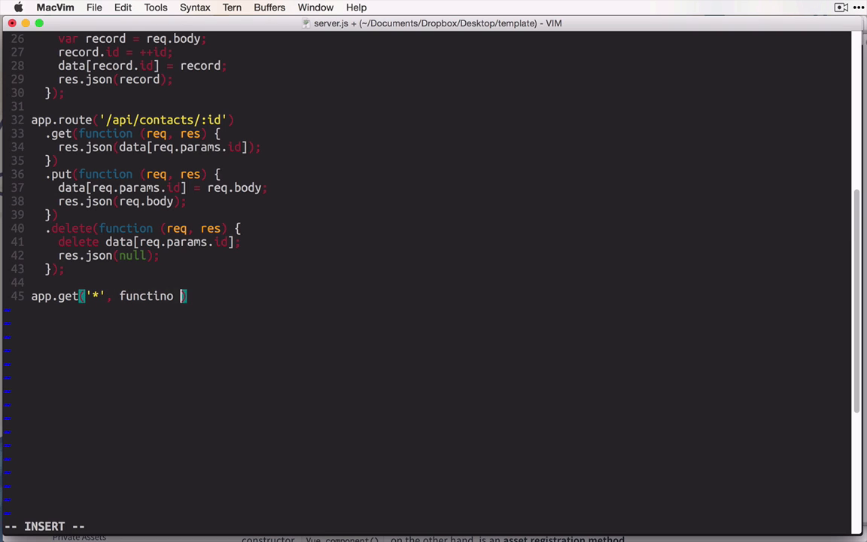
pyautogui.write('(req, res))')
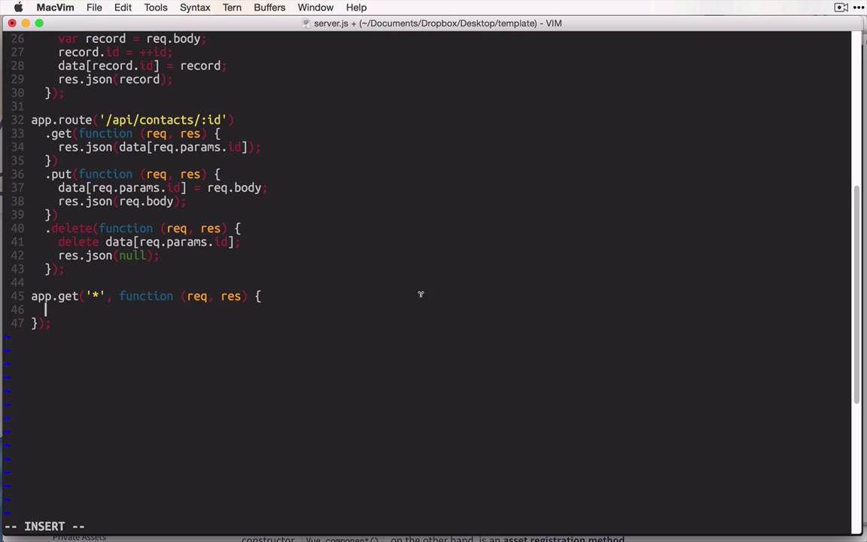
pyautogui.moveTo(560, 128)
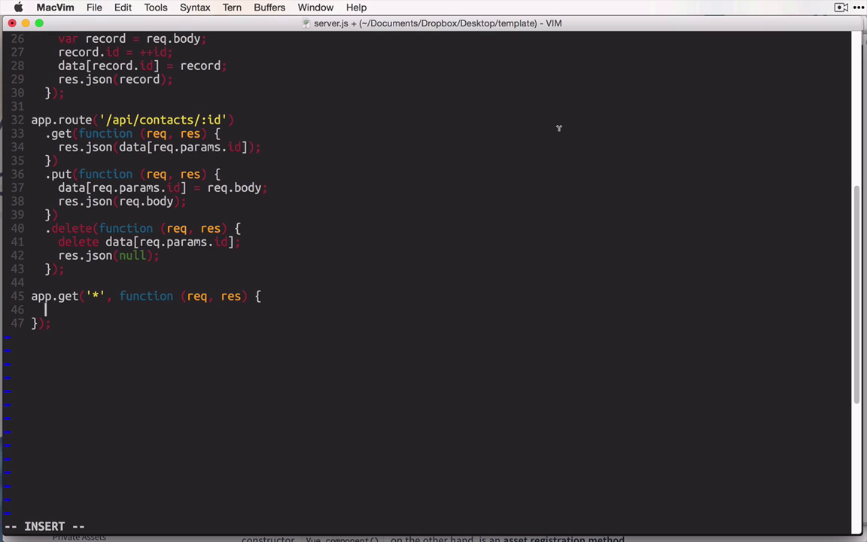
pyautogui.moveTo(423, 174)
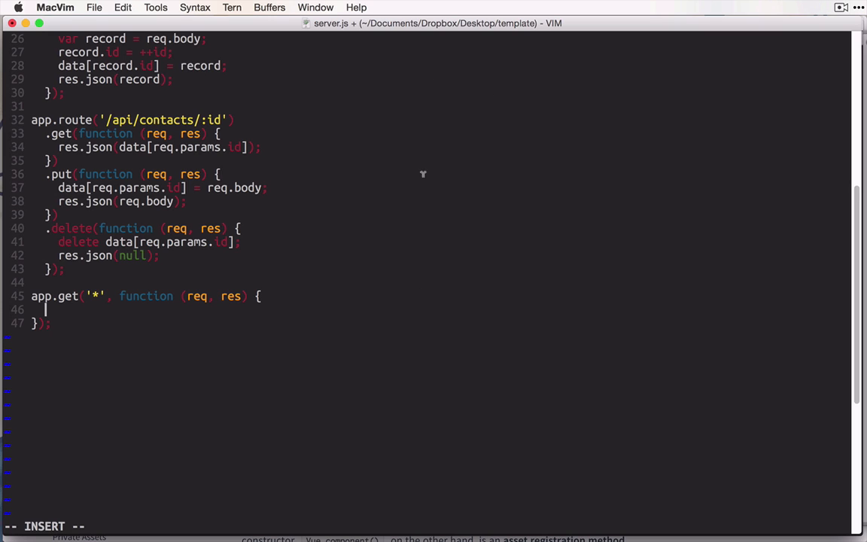
pyautogui.moveTo(518, 156)
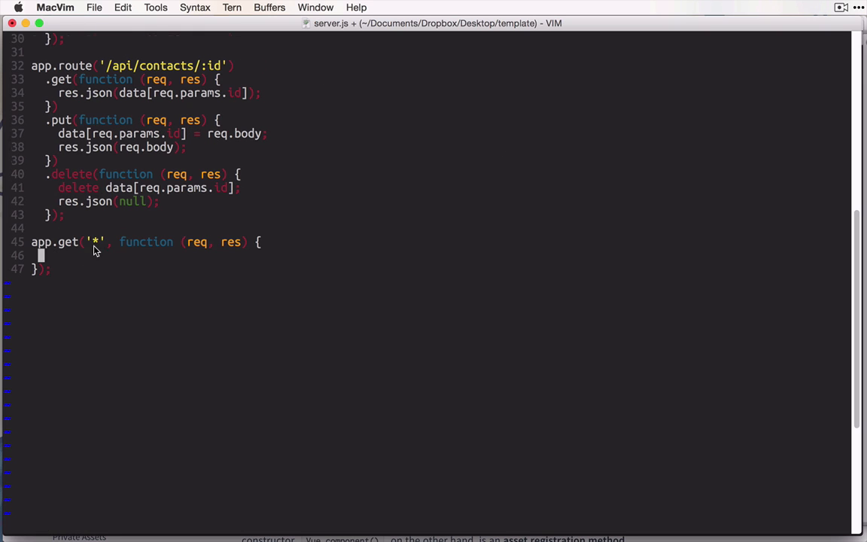
# Have it respond with res.sendFile(__dirname + '/public/index.html')
pyautogui.write('res.sen')
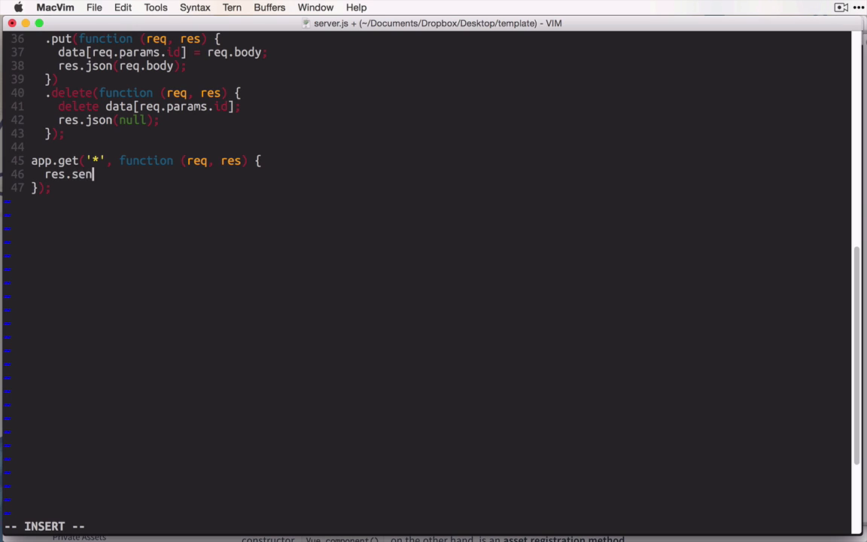
pyautogui.write('dFile()')
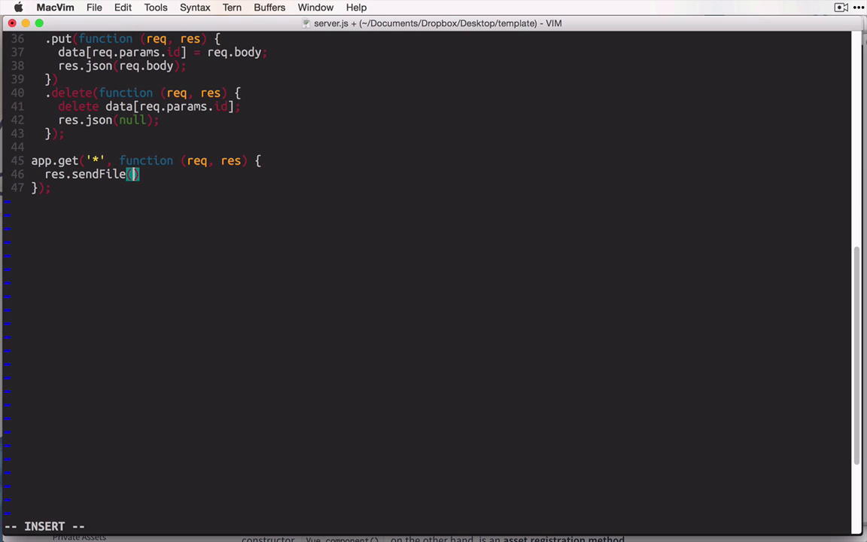
pyautogui.write("__dirname + '")
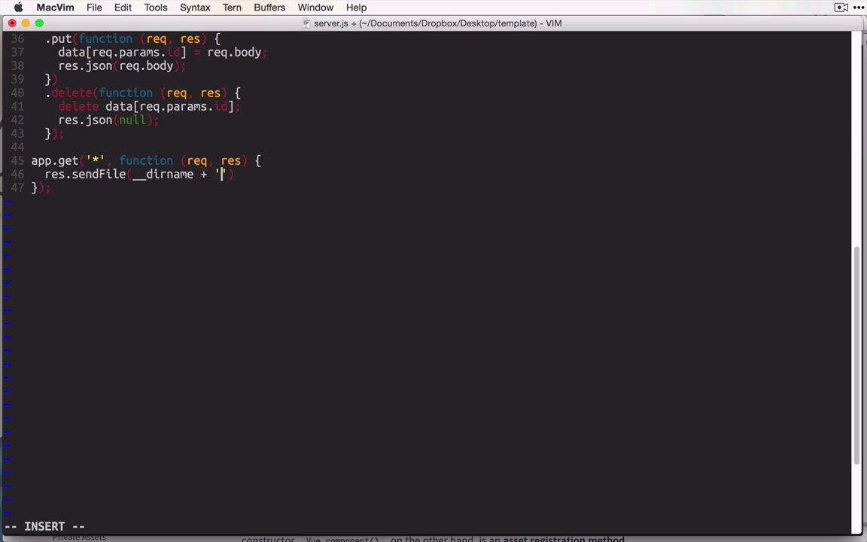
pyautogui.write('/public/ind')
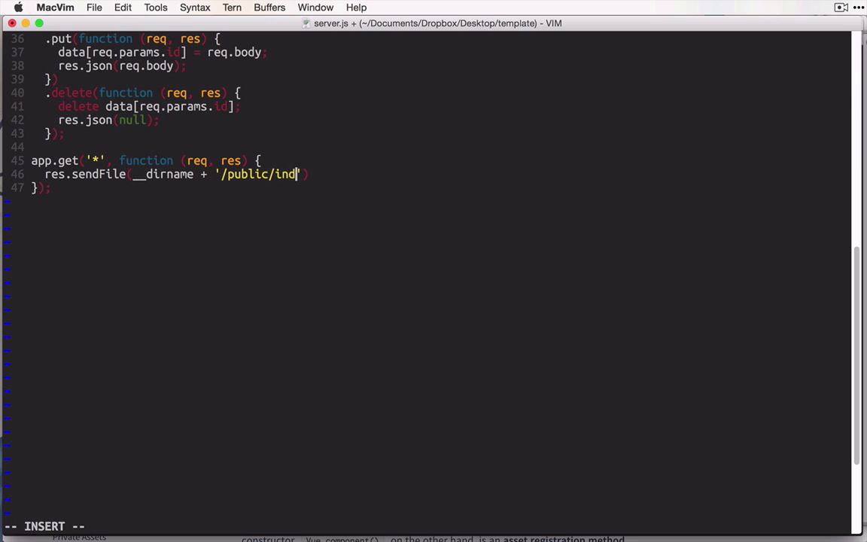
pyautogui.write("ex.html'")
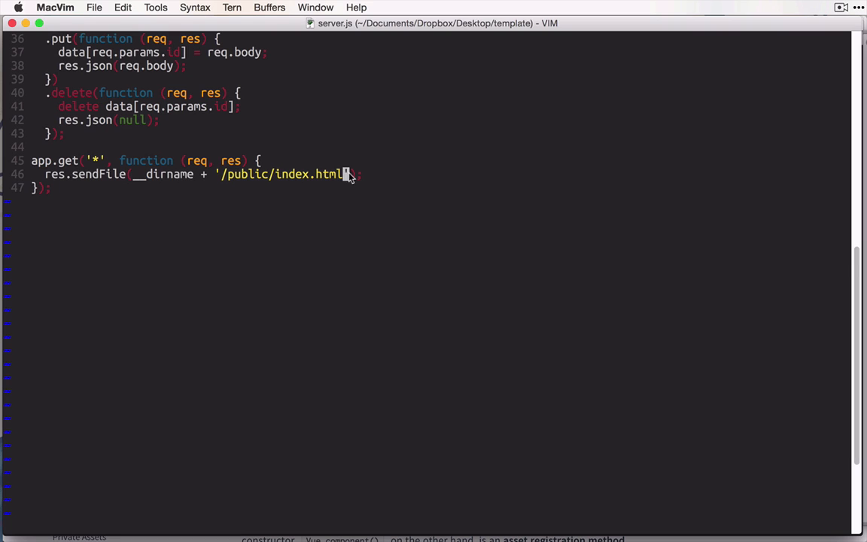
# Add app.listen(3000); below the routes to start the server on port 3000
pyautogui.write('ap.')
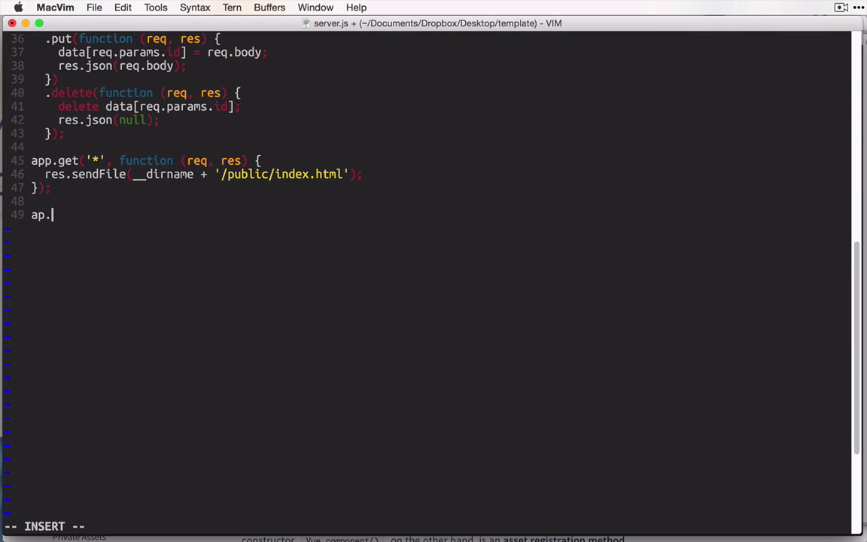
pyautogui.write('list')
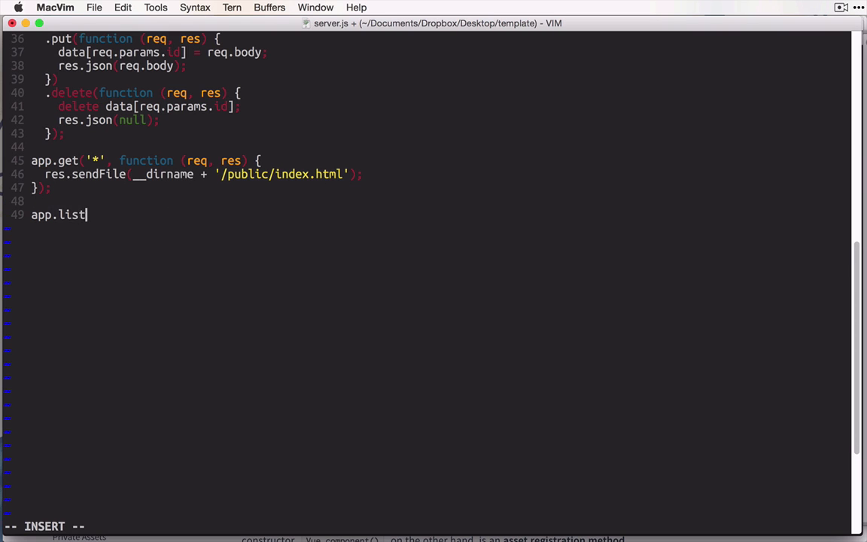
pyautogui.write('en(3000);')
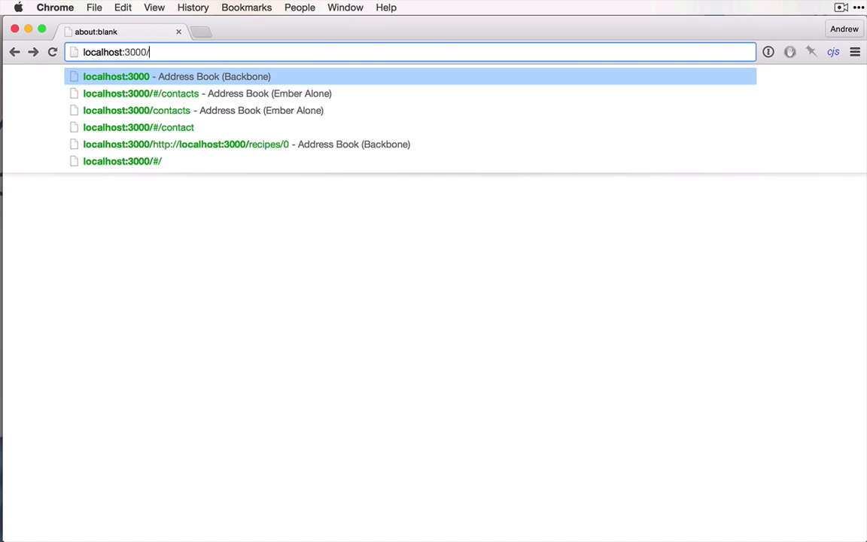
# Load localhost:3000/api/contacts in Chrome and view the returned contacts JSON
pyautogui.write('api/')
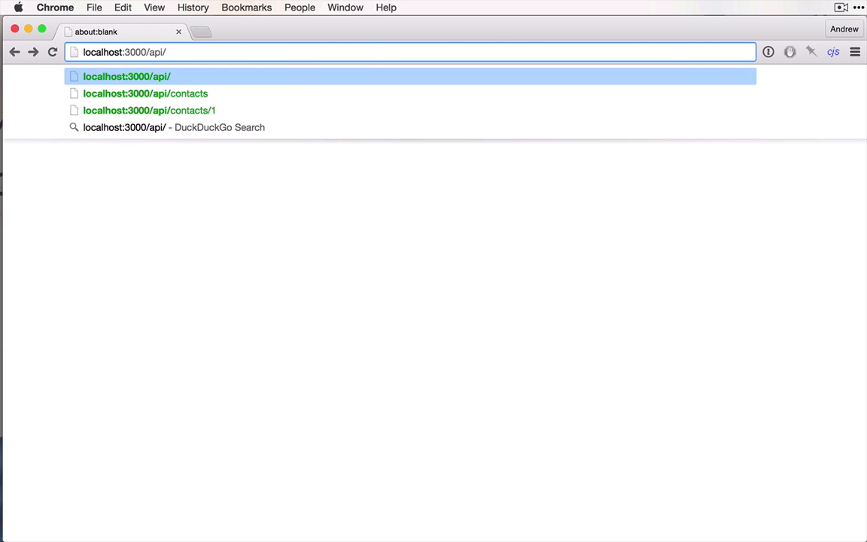
pyautogui.click(145, 93)
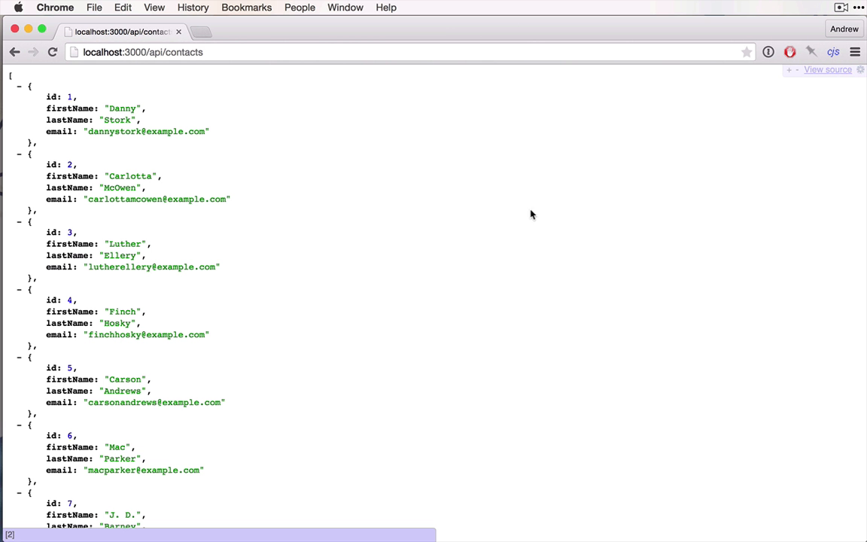
pyautogui.moveTo(264, 173)
pyautogui.write('/2')
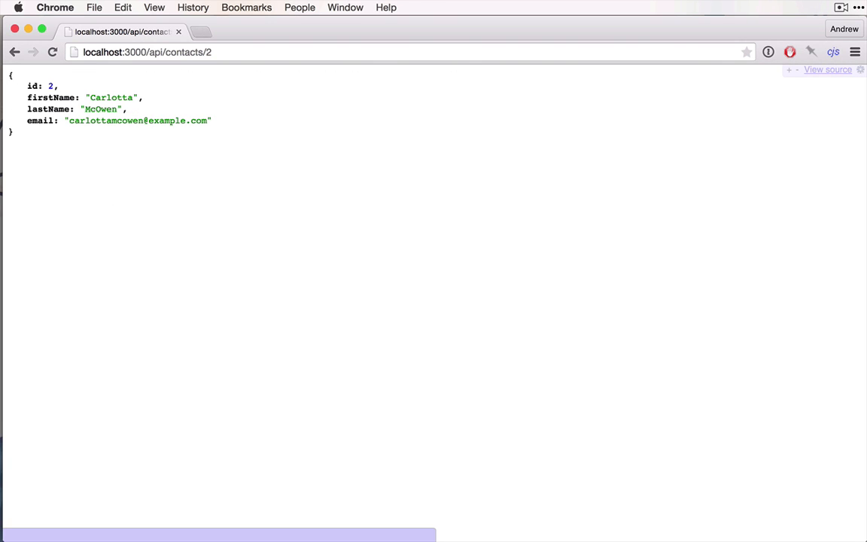
pyautogui.press('cmd+a')
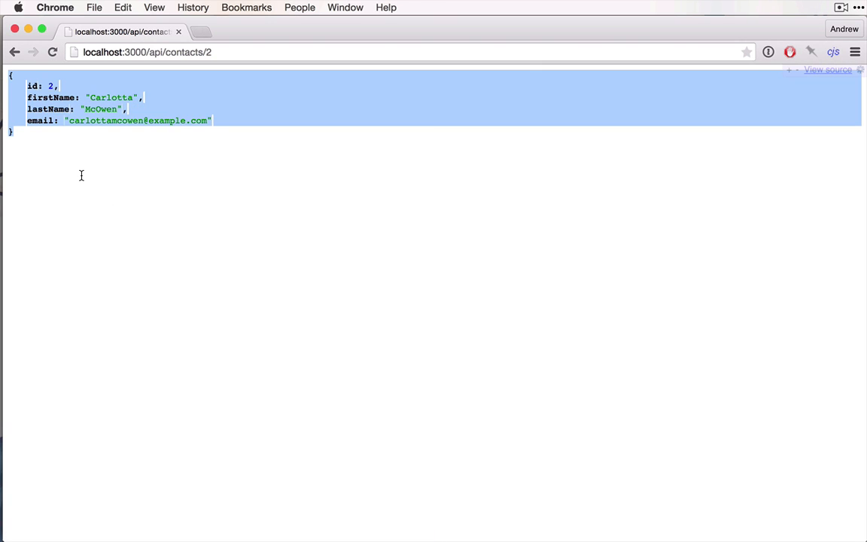
pyautogui.click(397, 274)
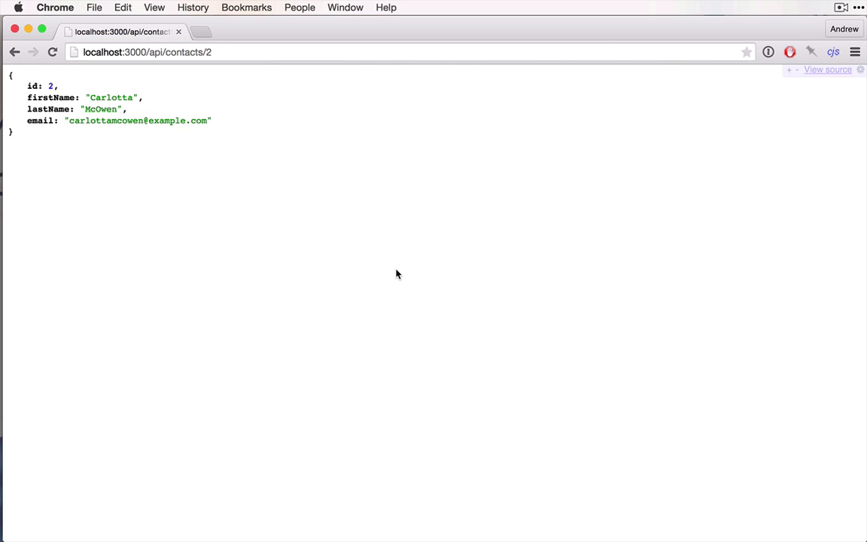